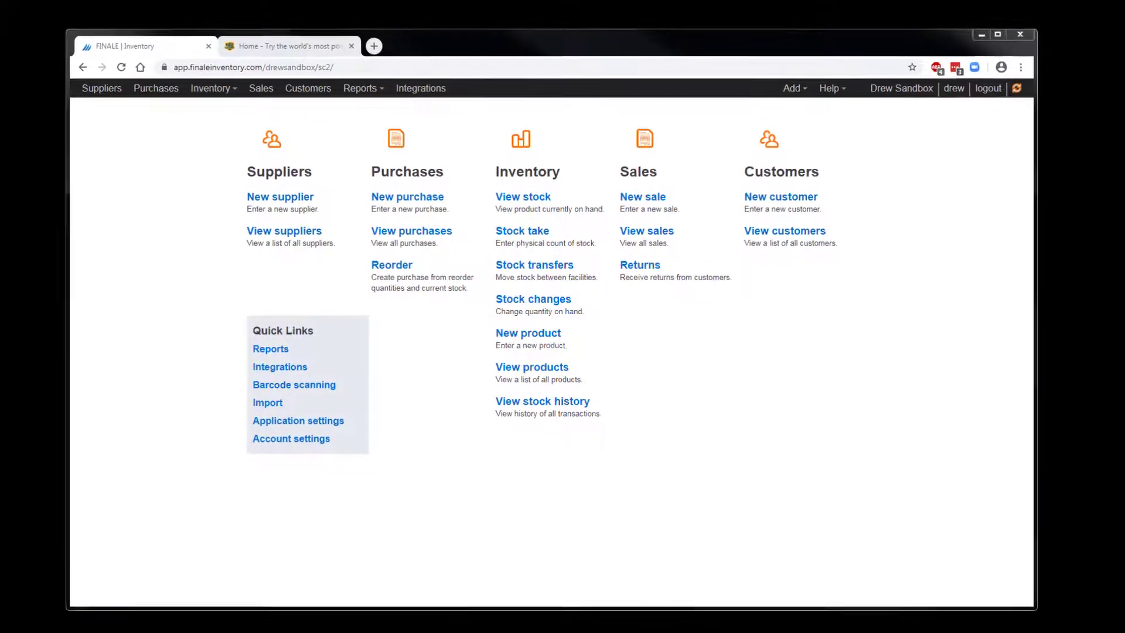
Sign in to the finale3d.com website with the account credentials
click(1031, 34)
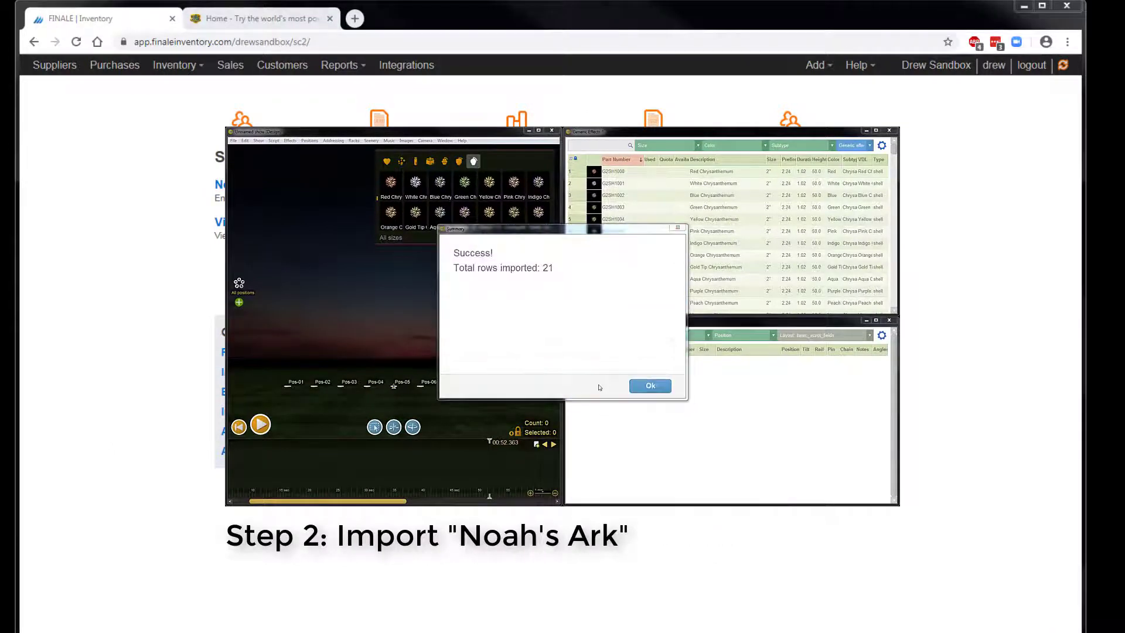
click(648, 386)
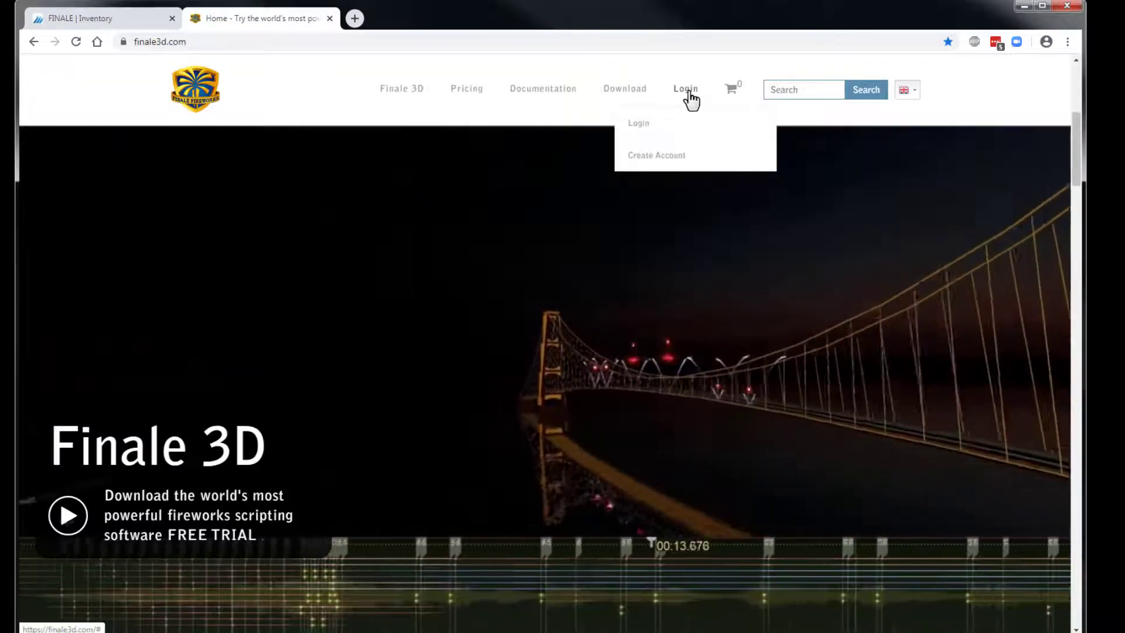
click(638, 123)
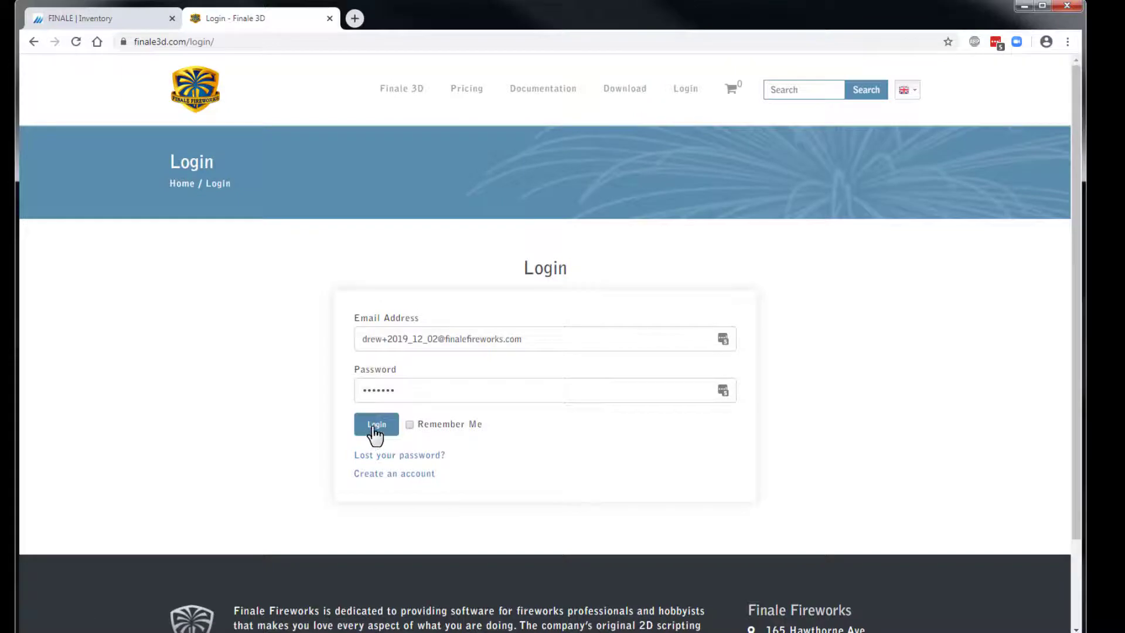
click(376, 425)
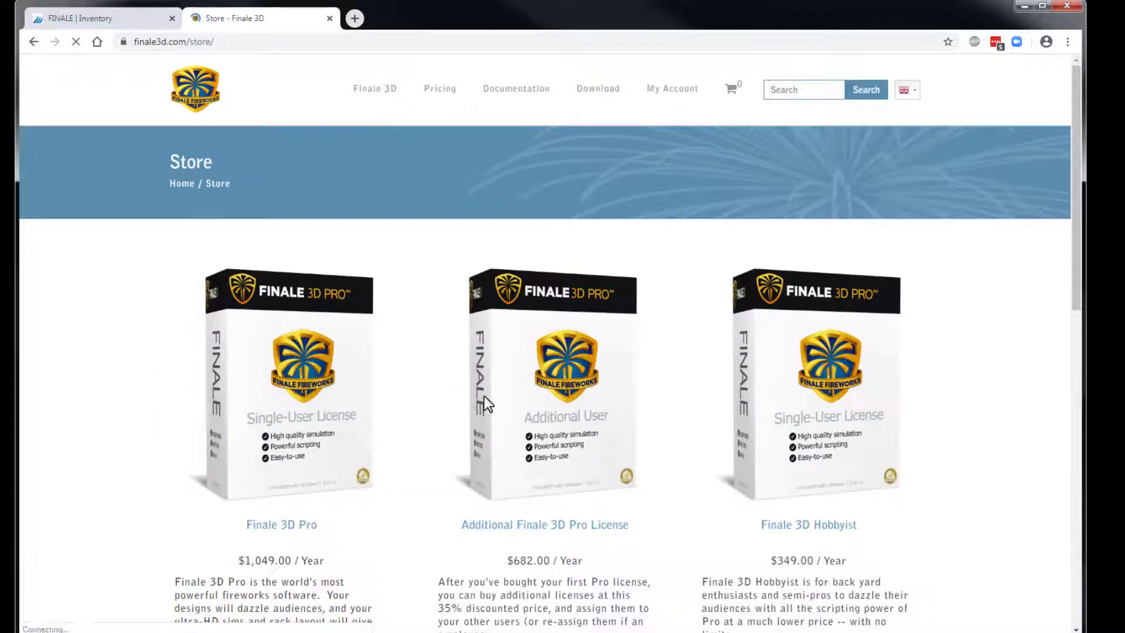
Go to My Account > Connect To Finale Inventory and scroll to the admin credential fields
click(671, 88)
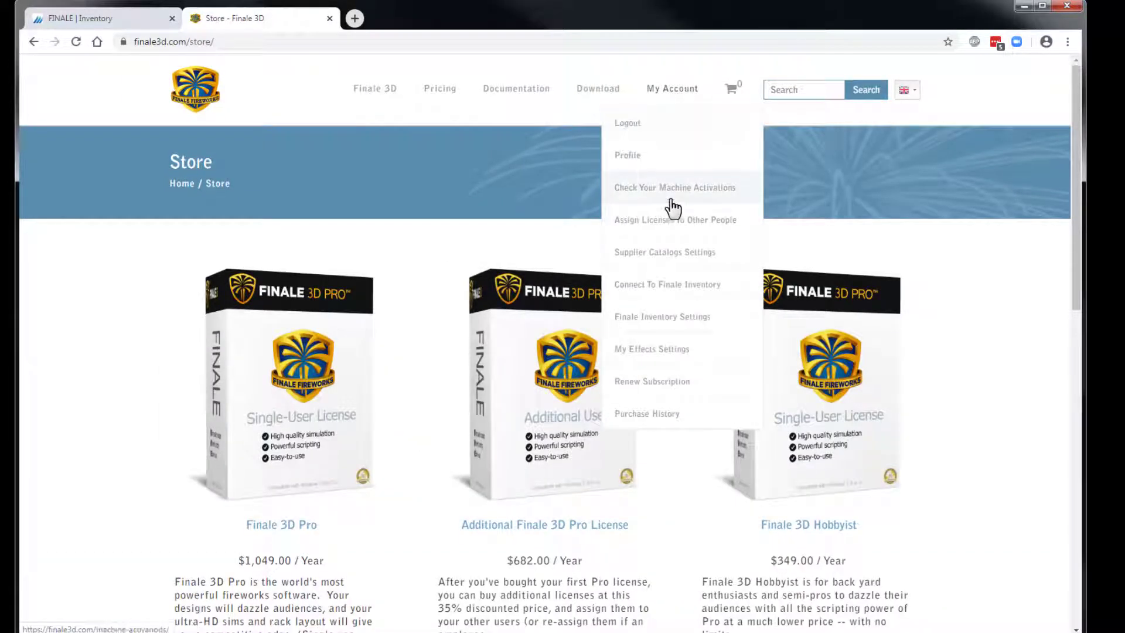
click(665, 283)
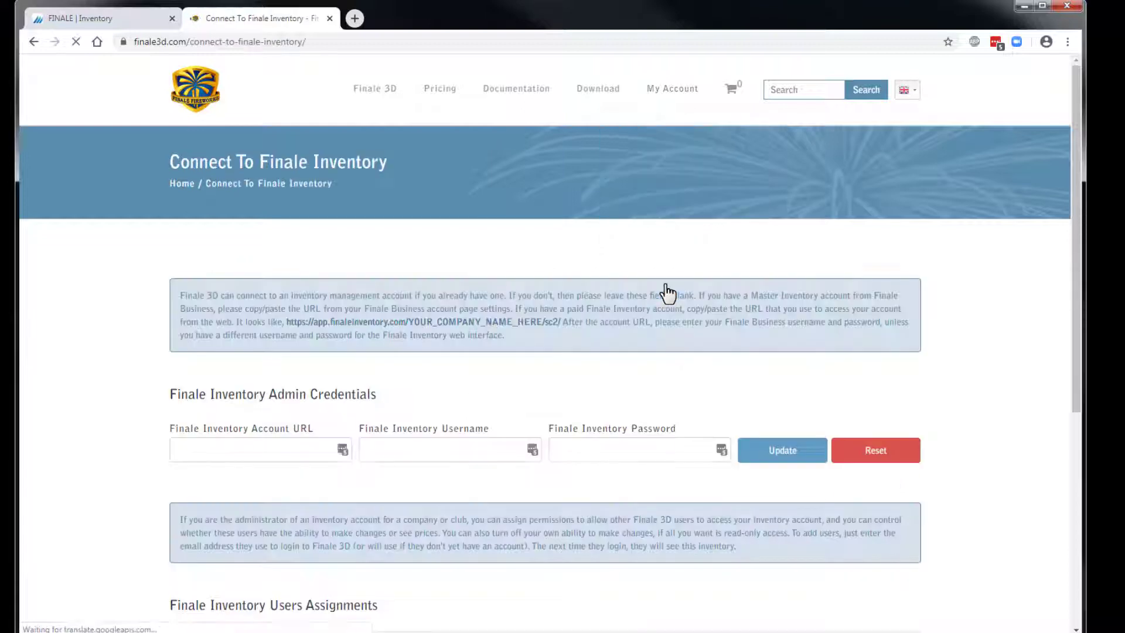
scroll(down, 3)
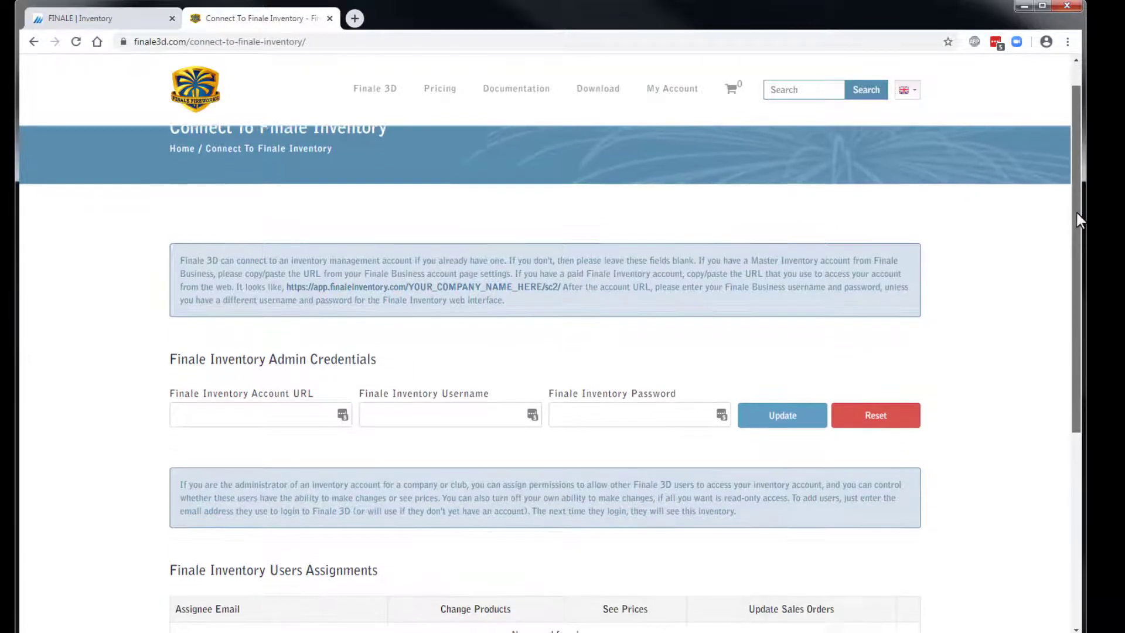
scroll(down, 3)
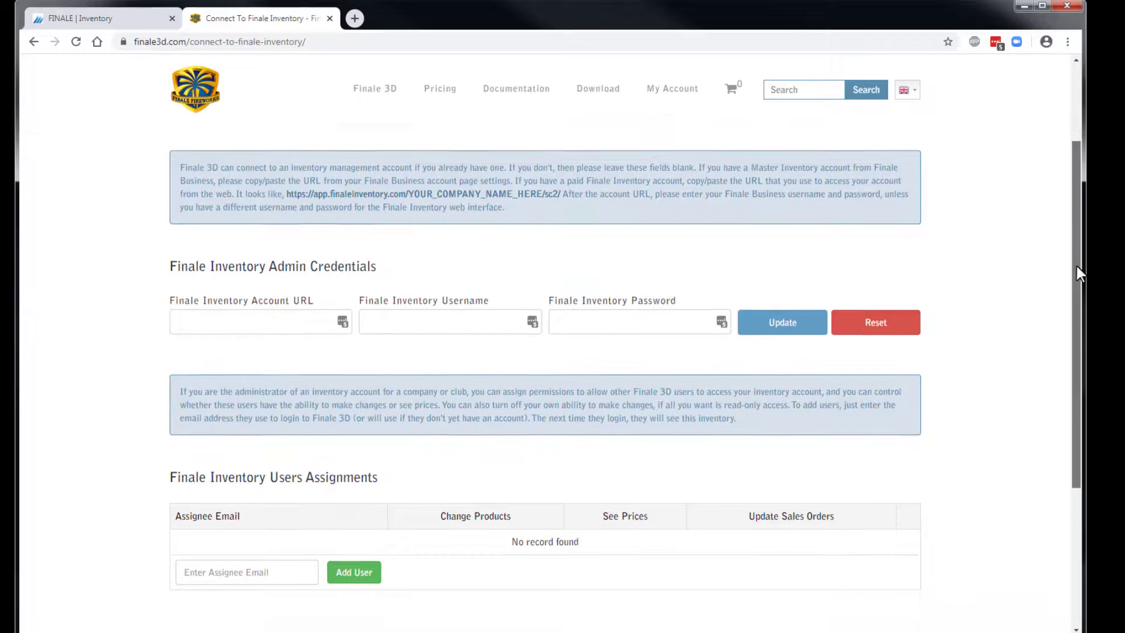
mouse_move(153, 298)
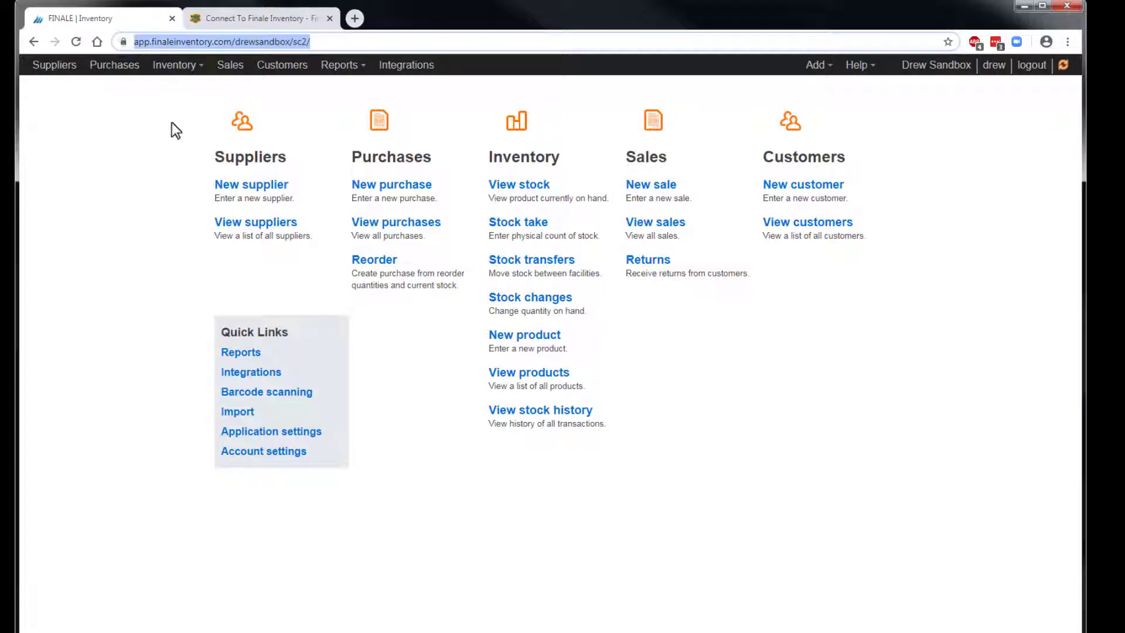
click(262, 17)
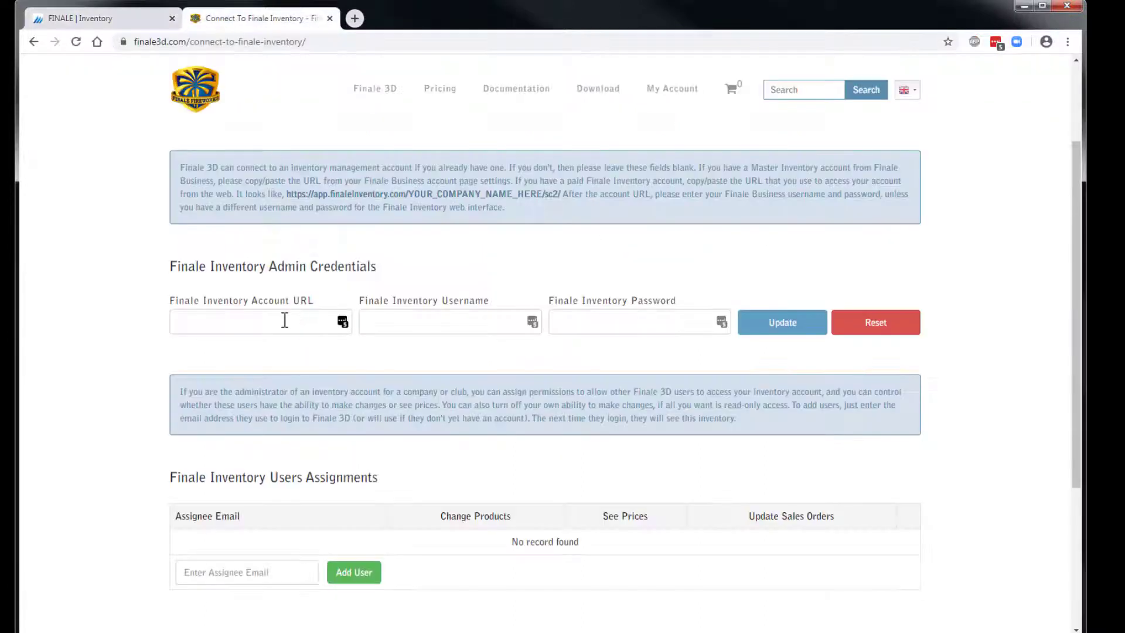
text(https://app.finaleinventory.com/drewsand)
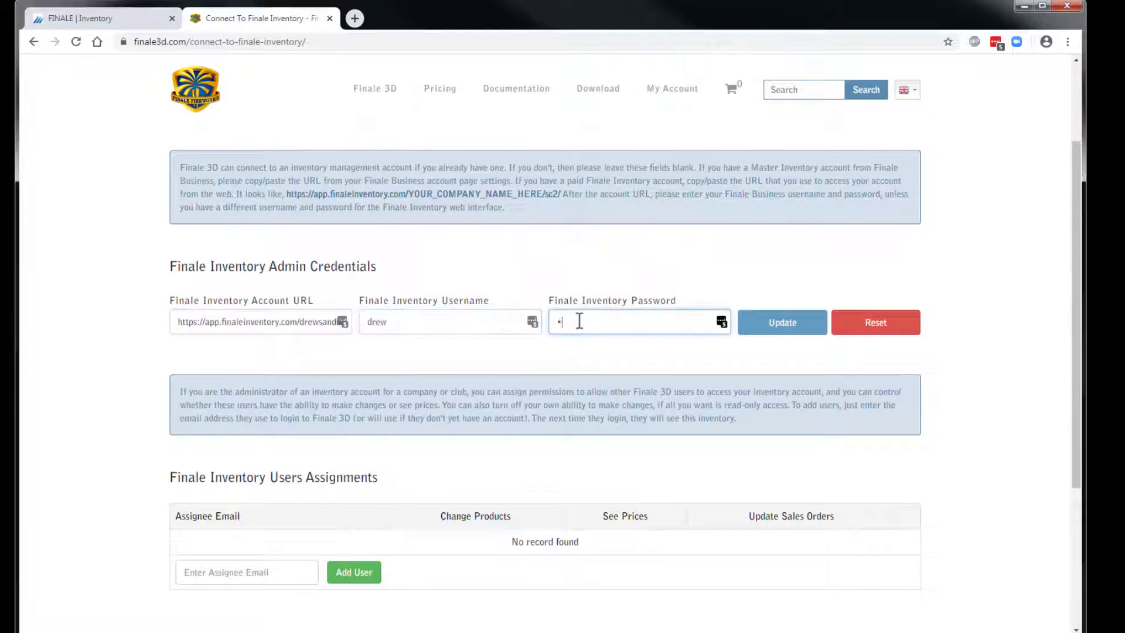
text(password)
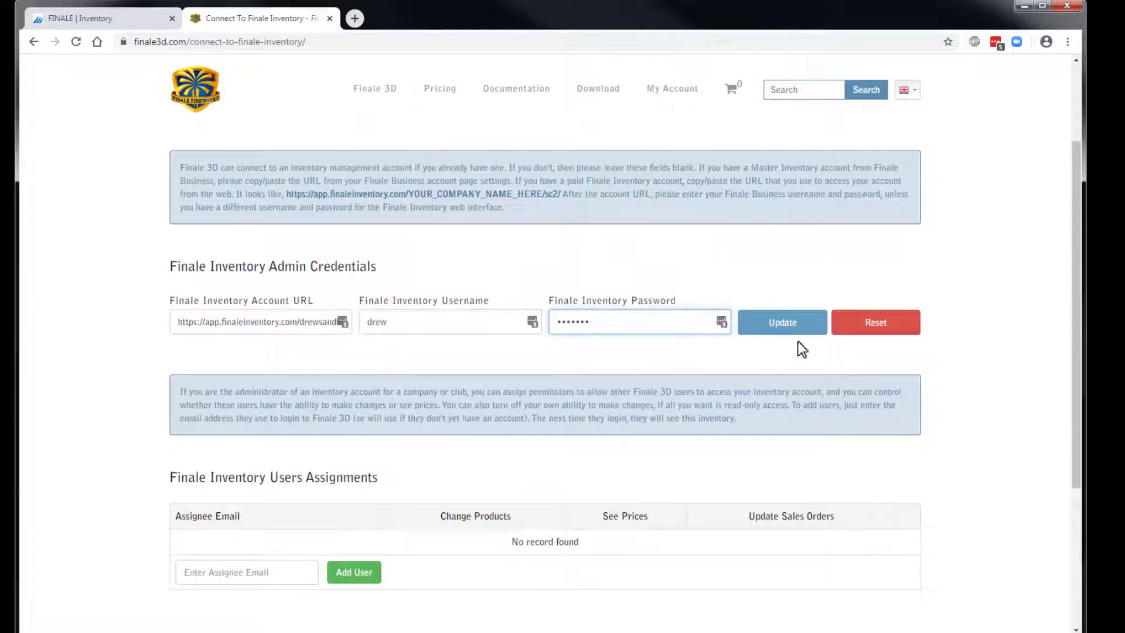
click(782, 321)
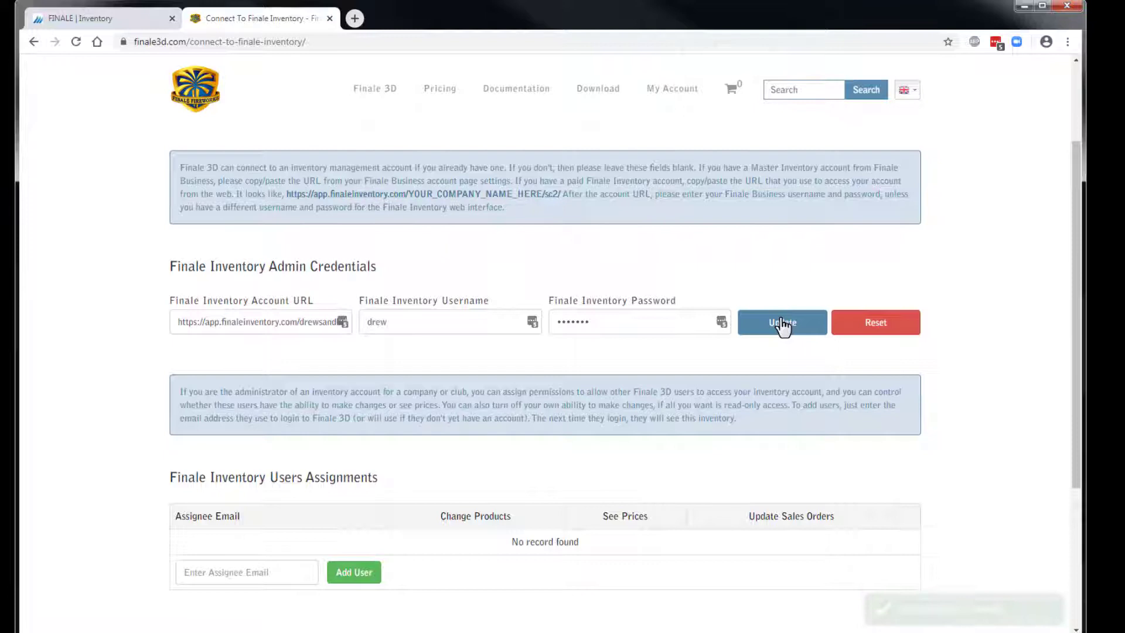
click(782, 321)
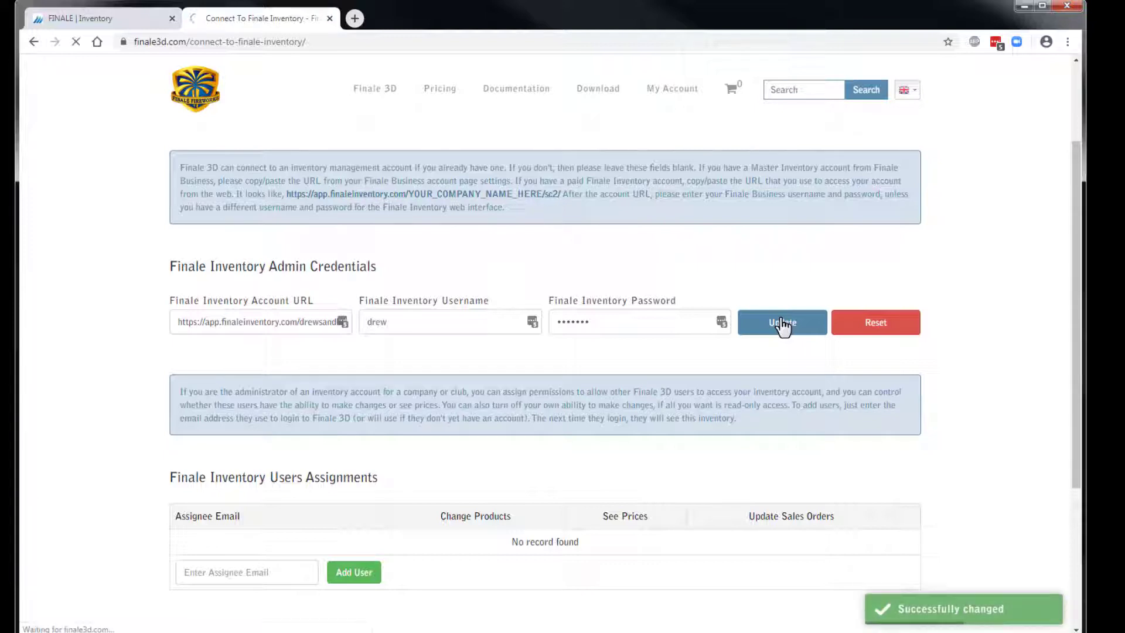
click(782, 322)
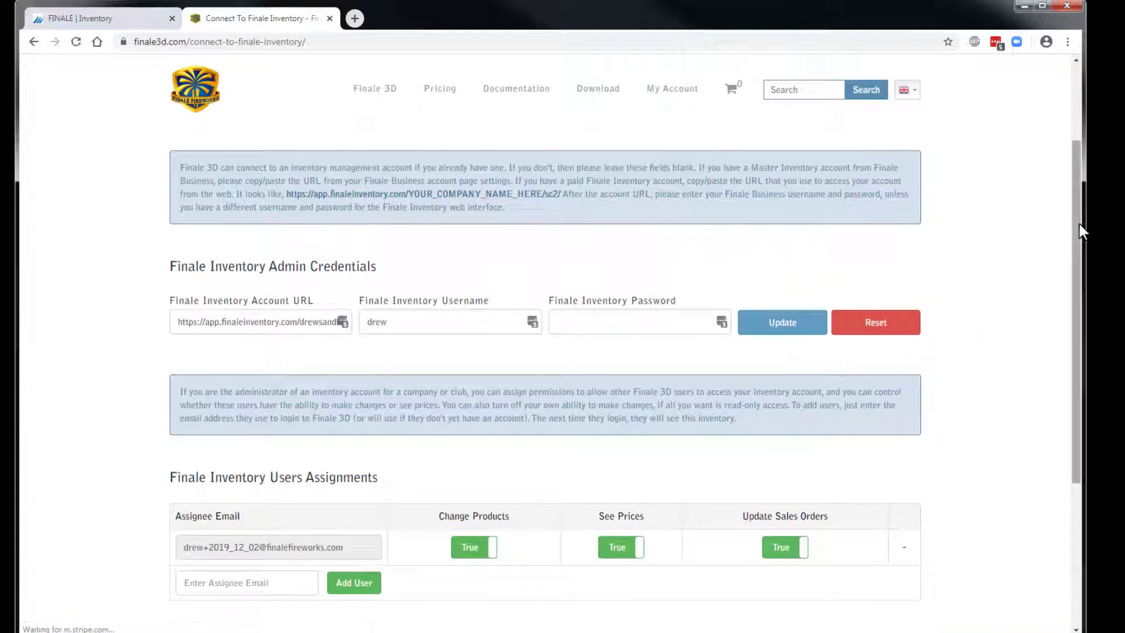
Review the Users Assignments table showing the user with all three permissions True
scroll(down, 3)
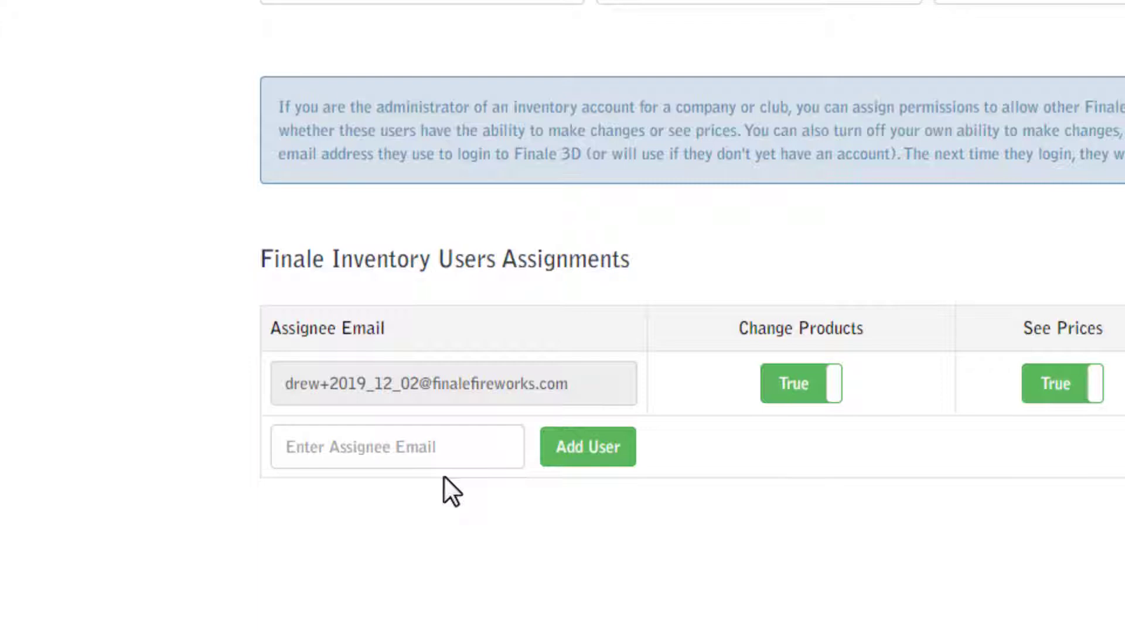
scroll(right, 3)
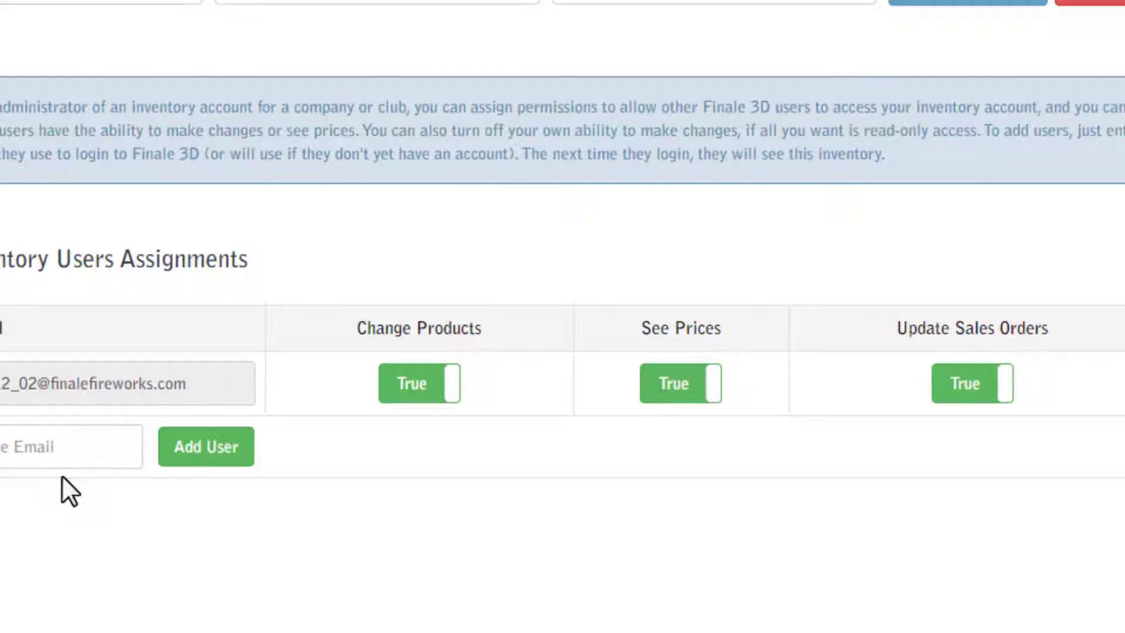
scroll(up, 3)
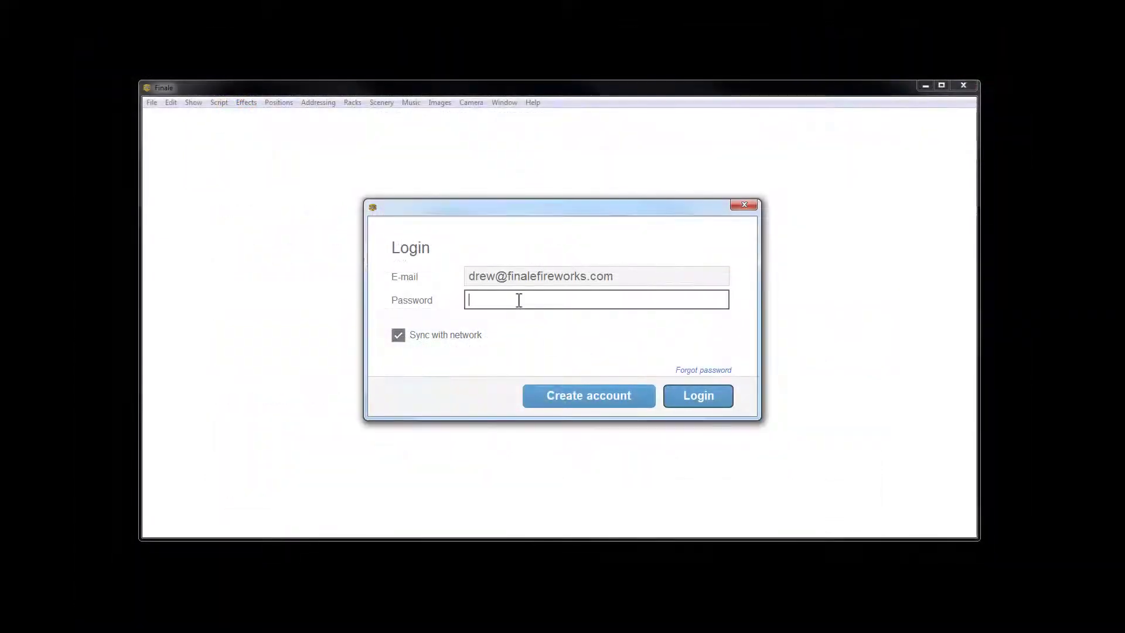
Log in with Sync with network and switch the effects table to the drewsandbox inventory collection
click(696, 395)
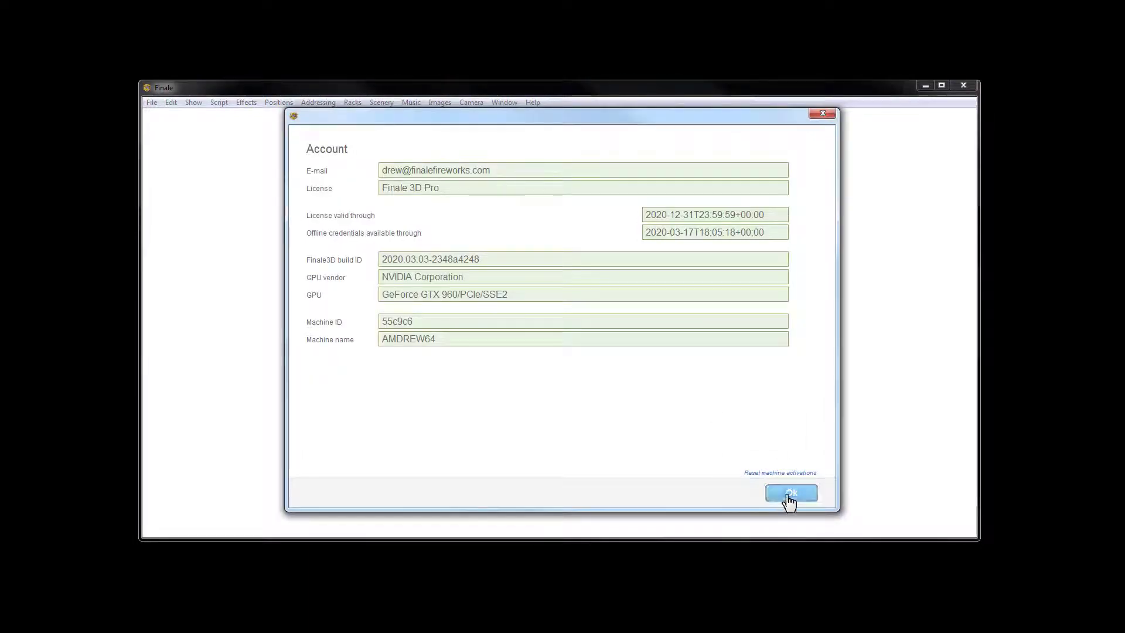
click(790, 493)
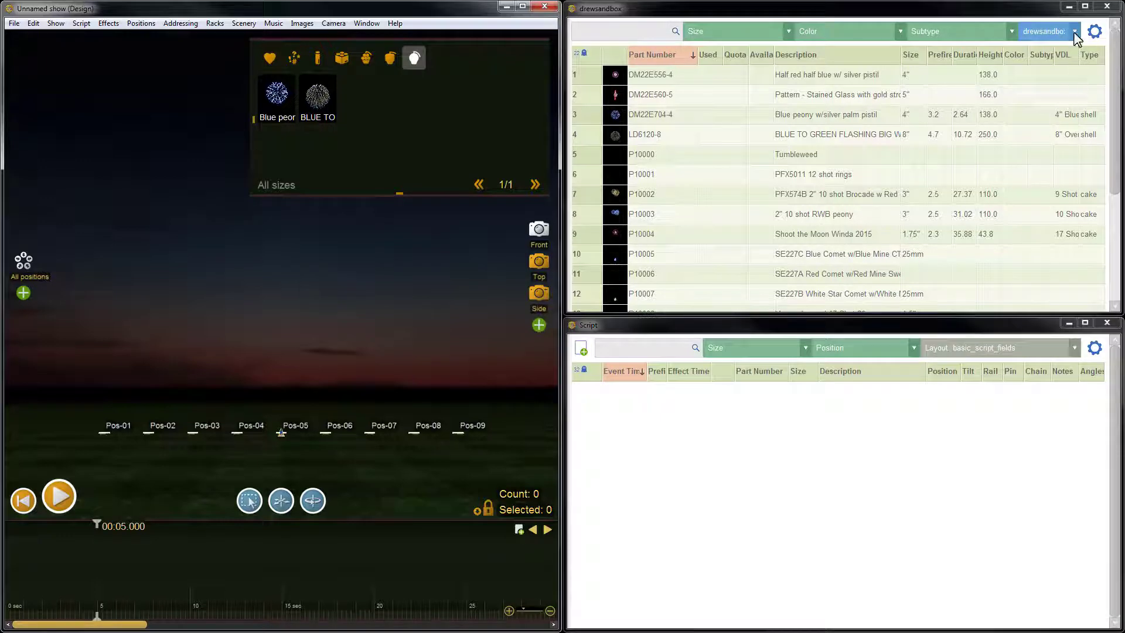
click(1047, 31)
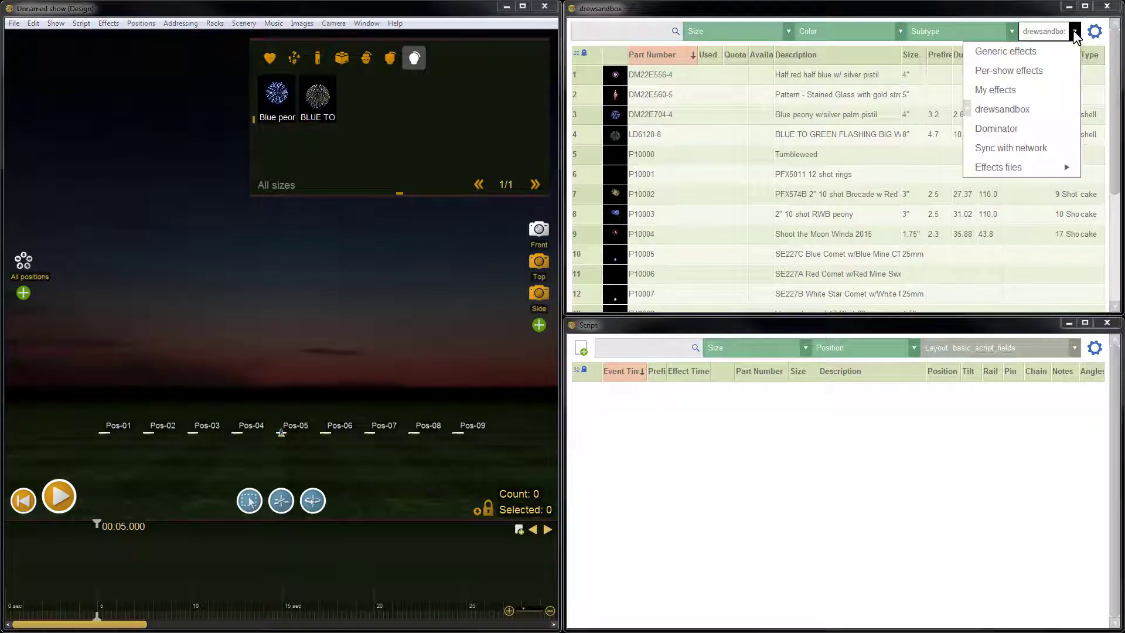
click(1002, 109)
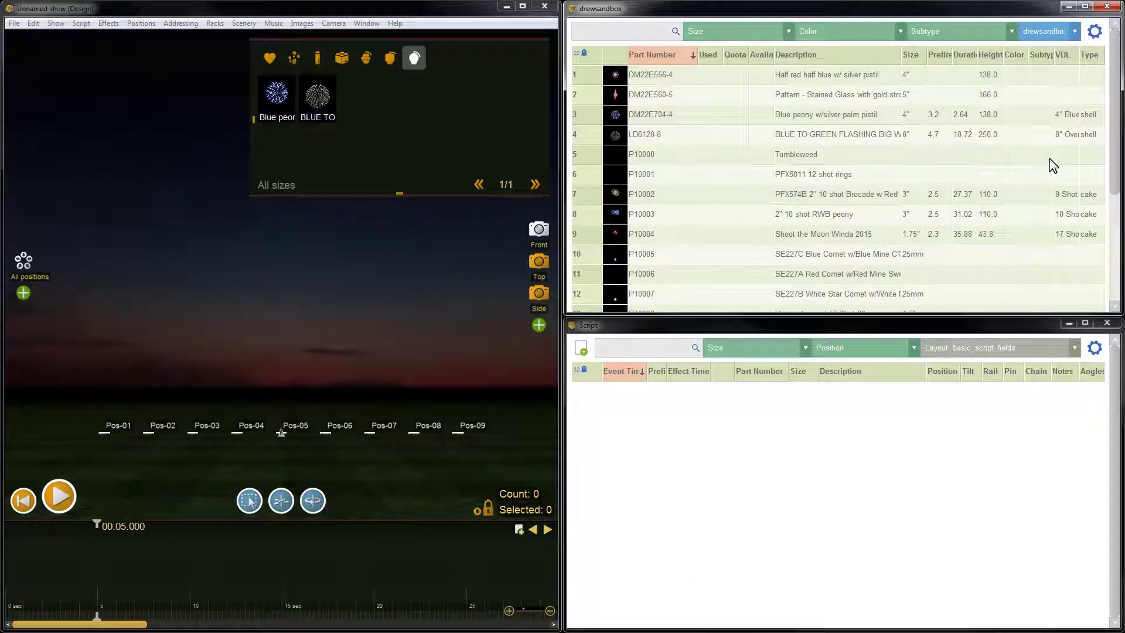
mouse_move(680, 192)
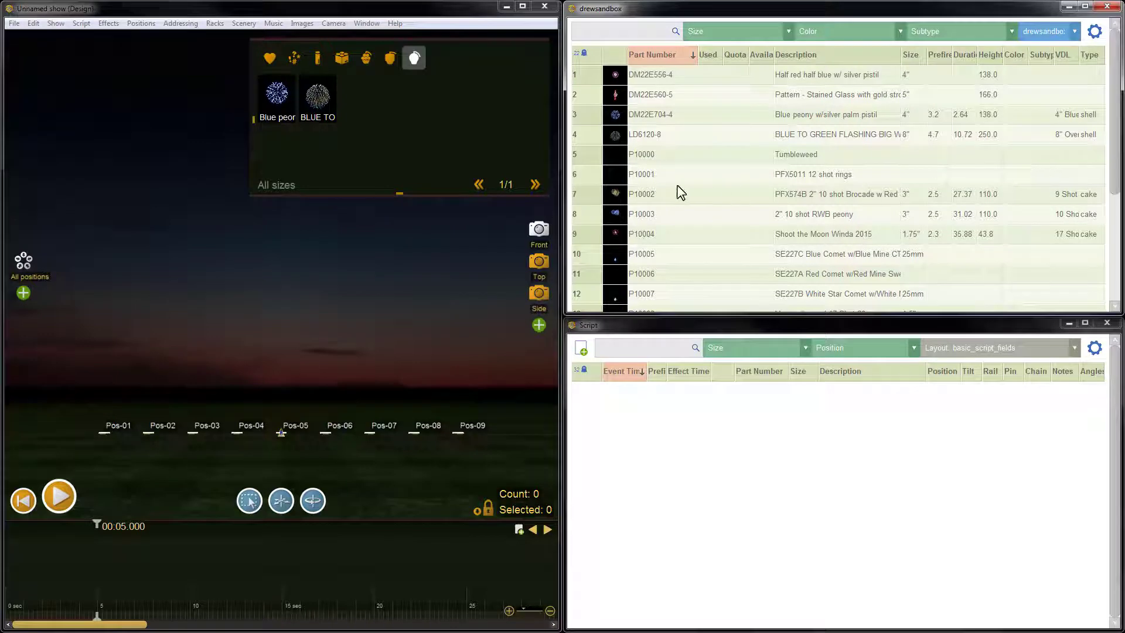
Open the Noah's Ark Import show file
click(13, 23)
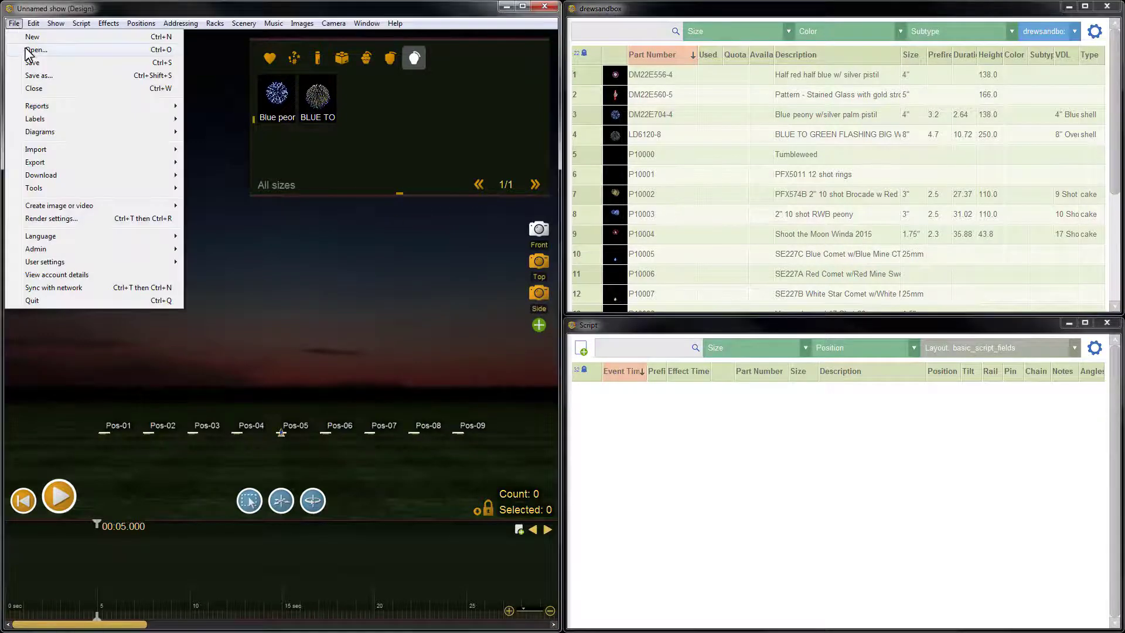
click(37, 49)
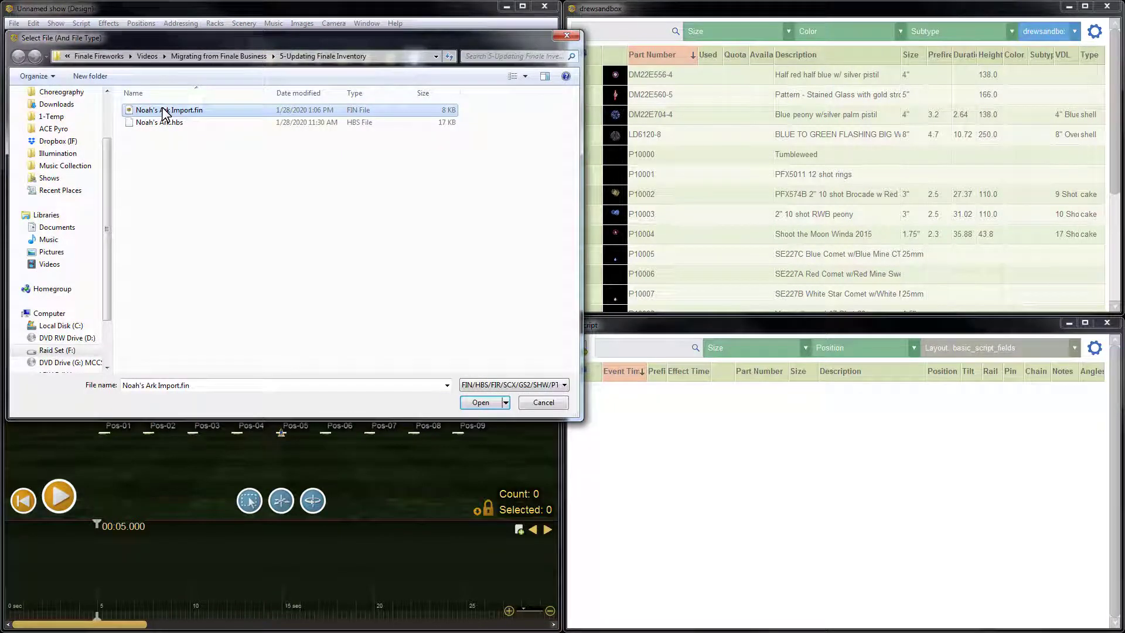
mouse_move(359, 325)
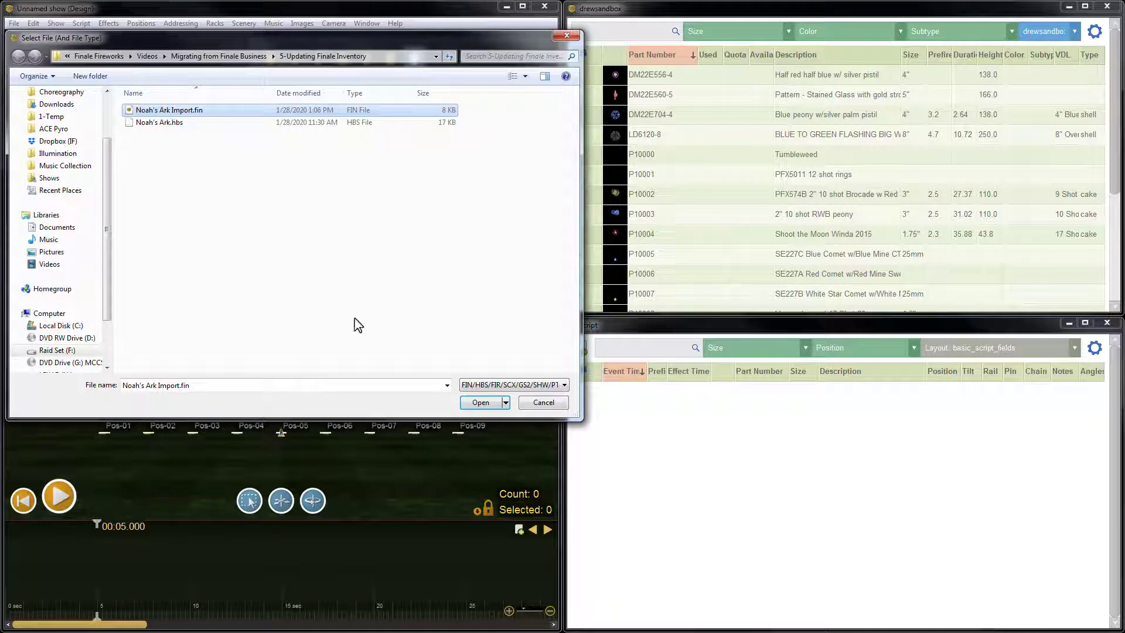
click(480, 402)
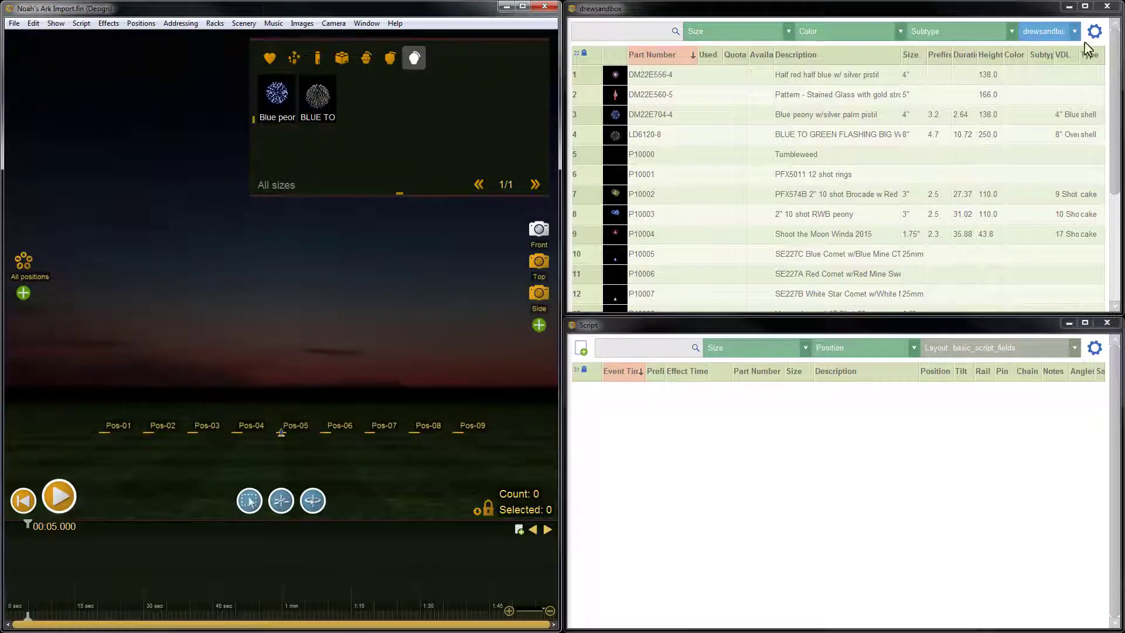
Switch the drewsandbox effects table to the editing layout and go to File > Import
click(1093, 30)
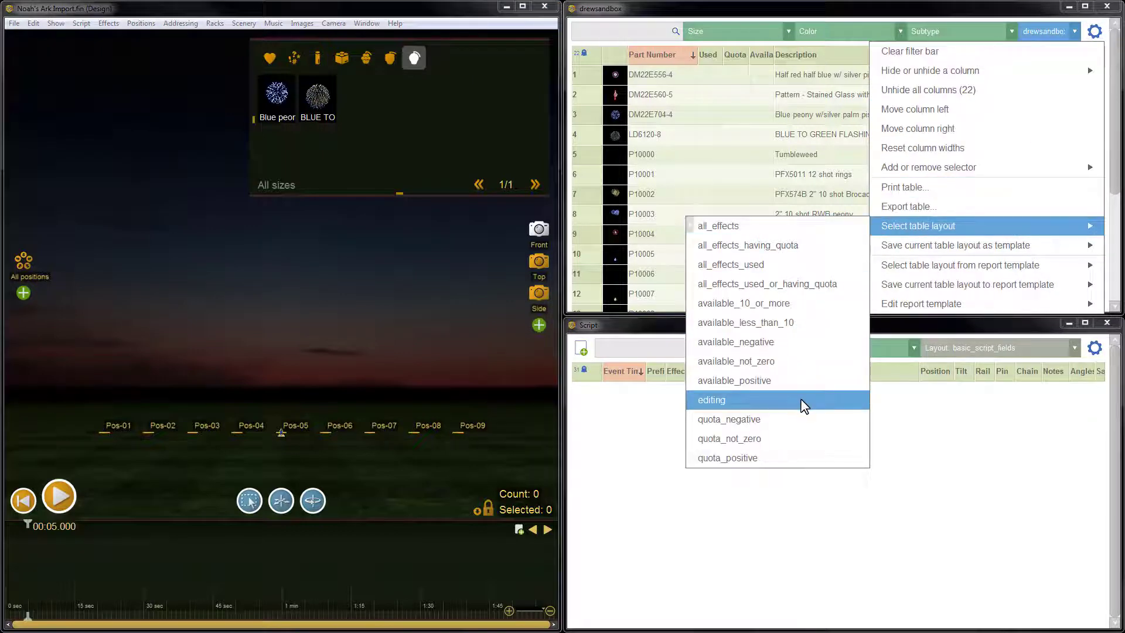
click(712, 400)
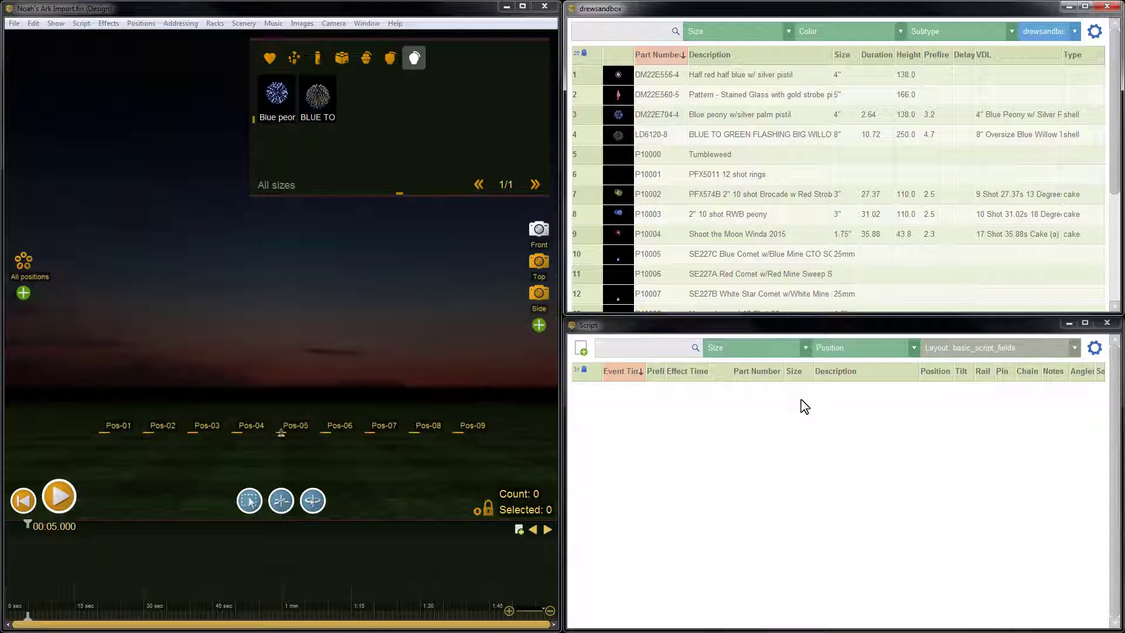
mouse_move(378, 340)
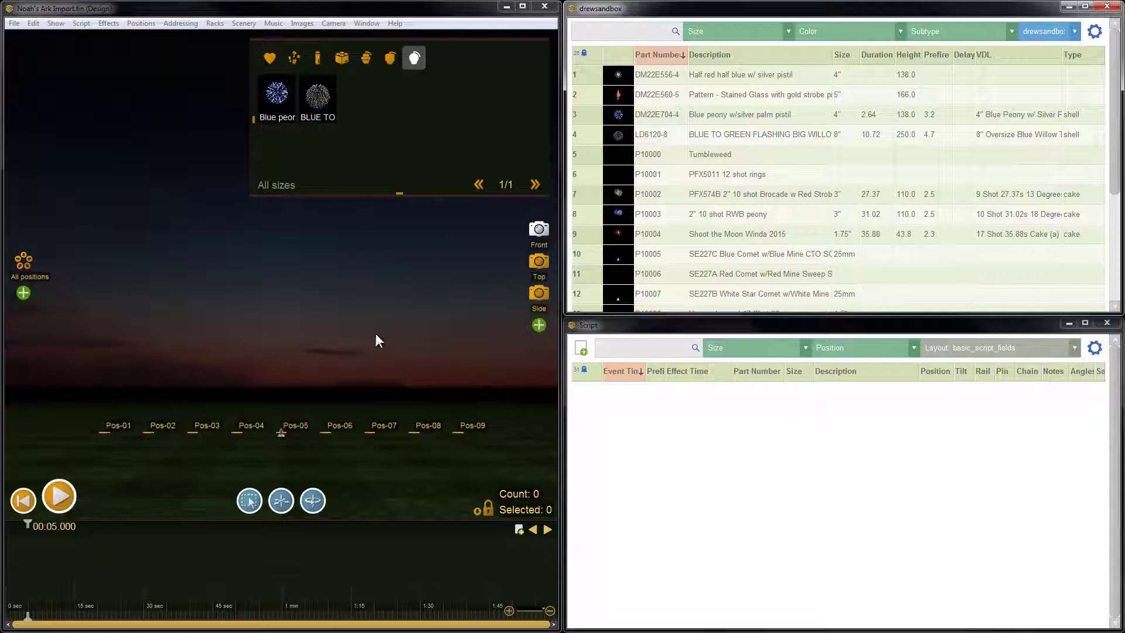
click(13, 23)
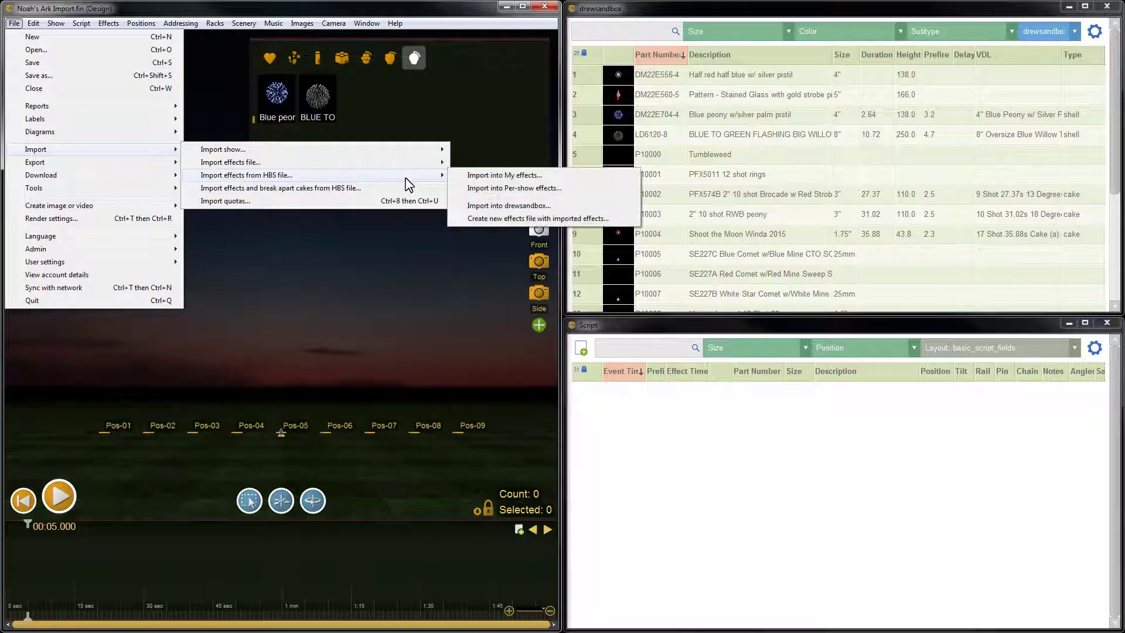
mouse_move(622, 220)
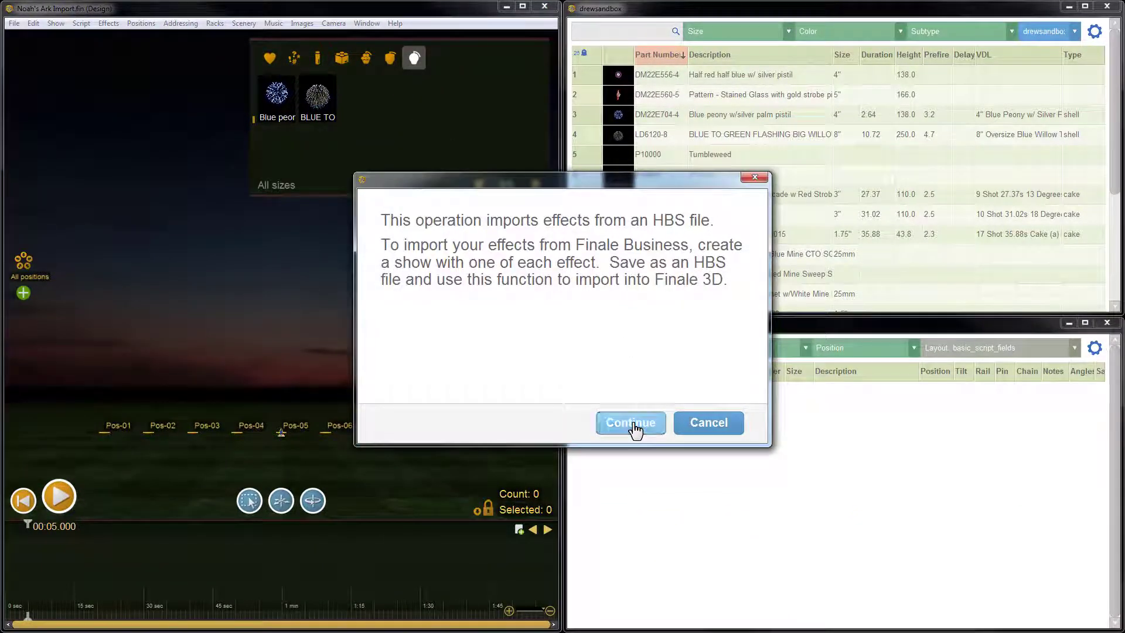
Import the 21 effects from Noah's Ark.hbs into a new effects file and accept the summary
click(630, 423)
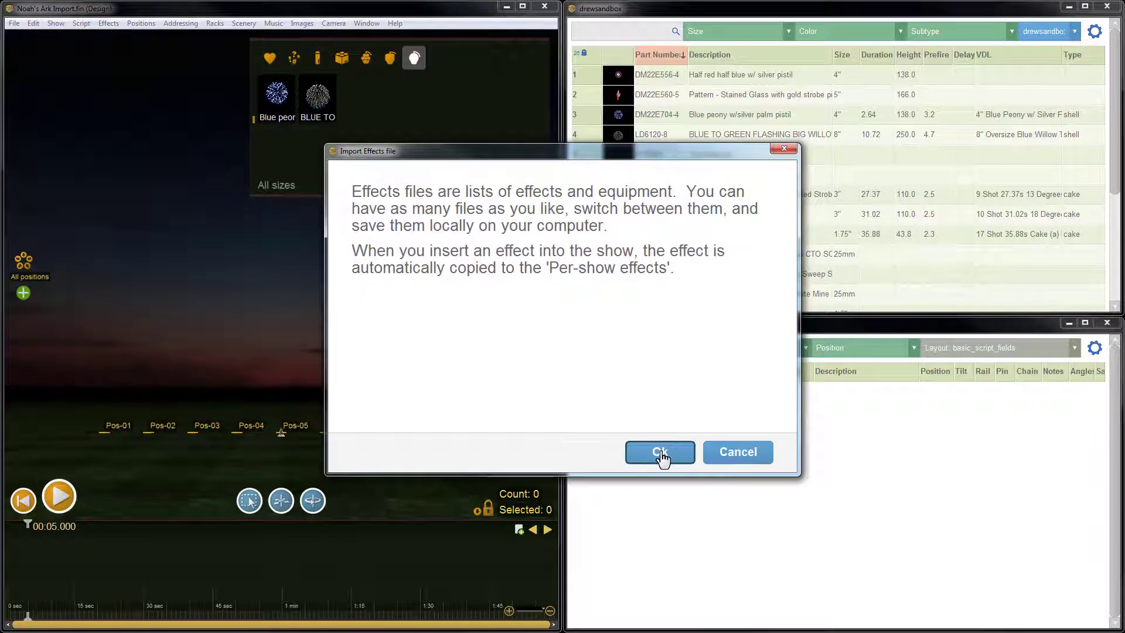
click(659, 452)
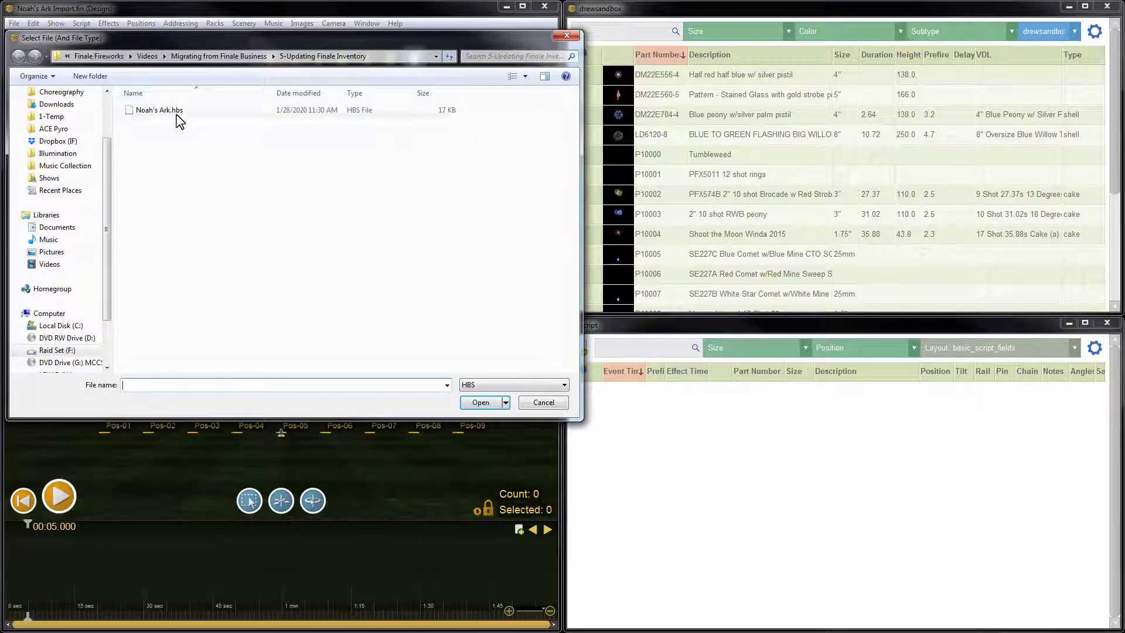
click(159, 110)
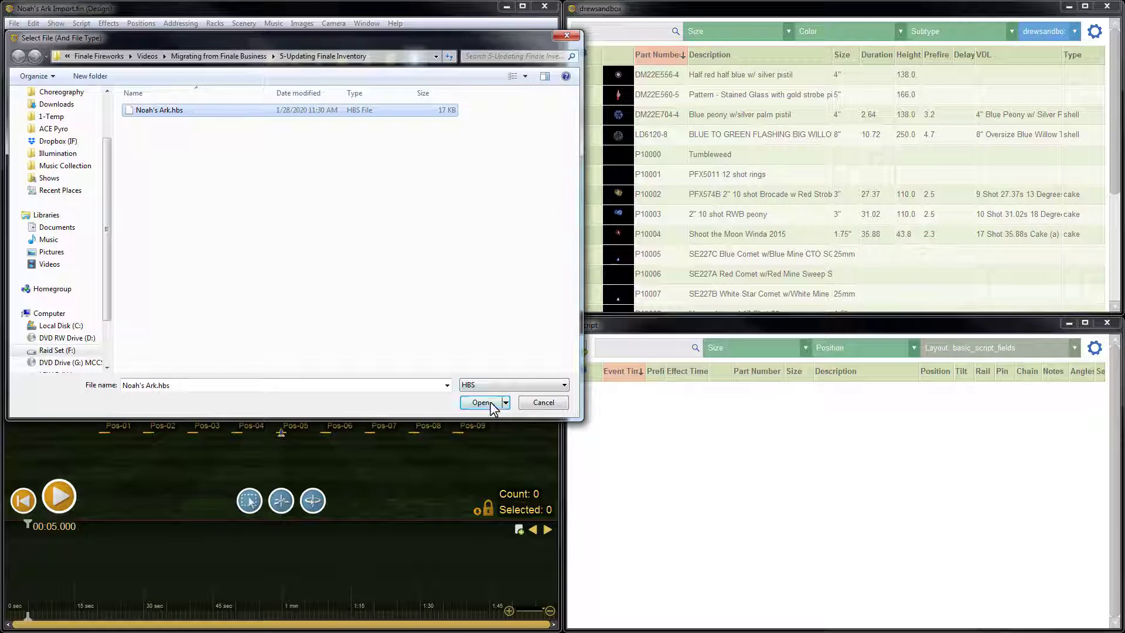
click(481, 402)
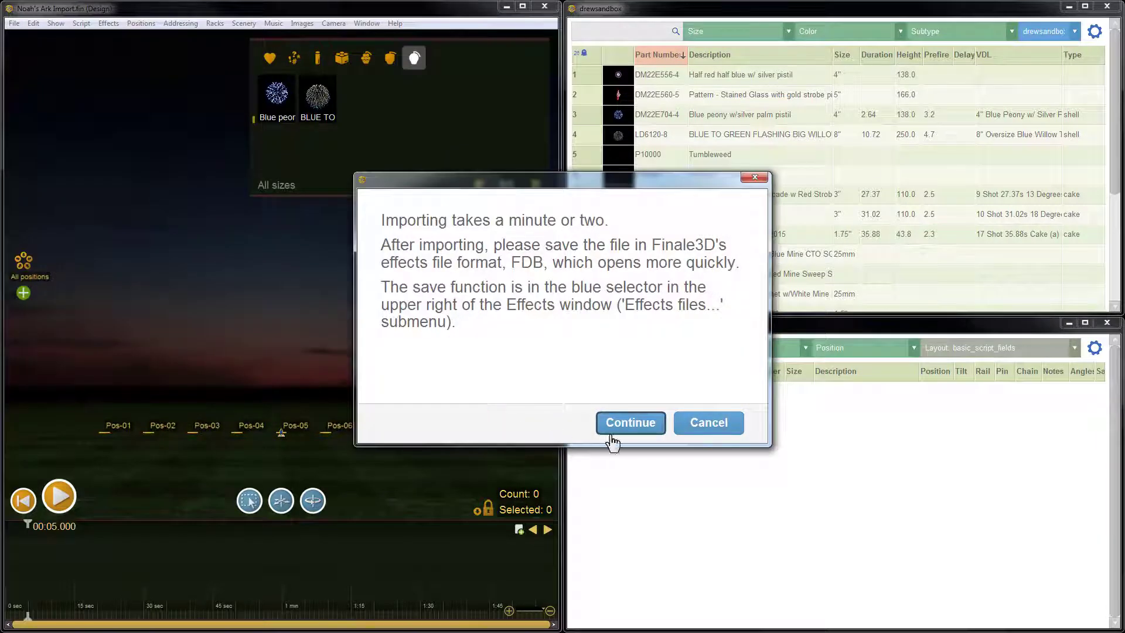
click(629, 423)
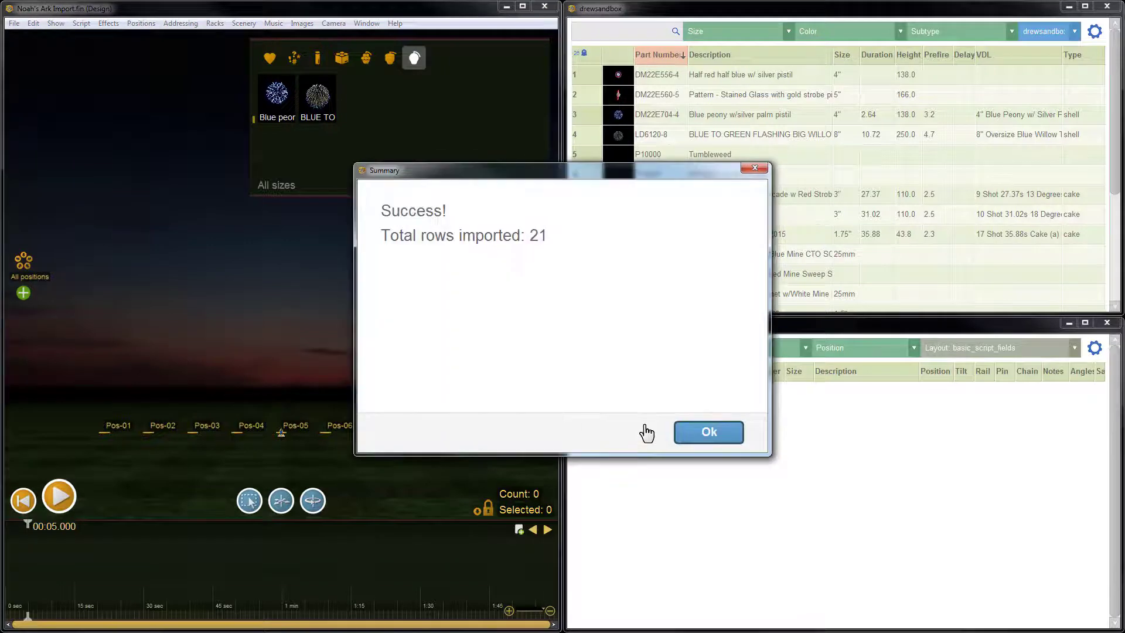
click(708, 431)
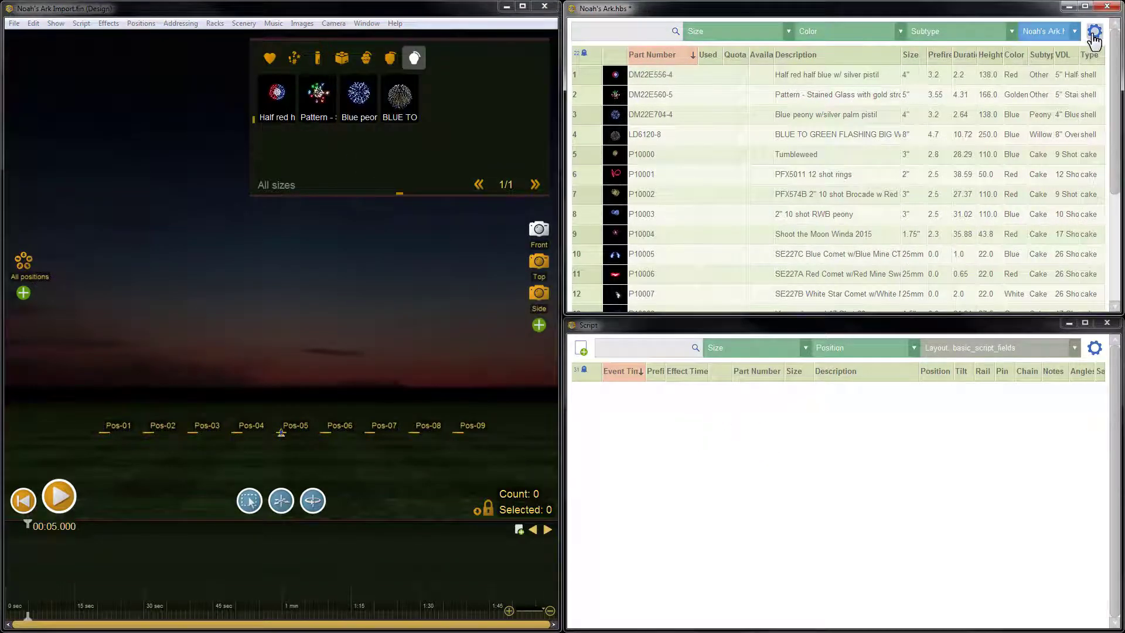
click(1095, 30)
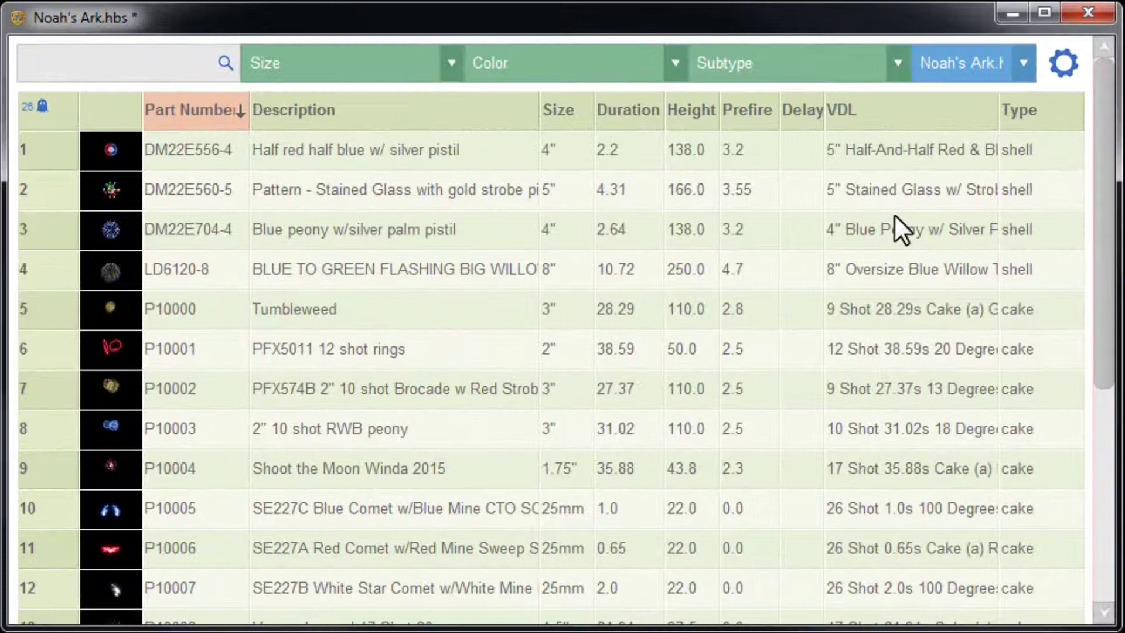
scroll(down, 3)
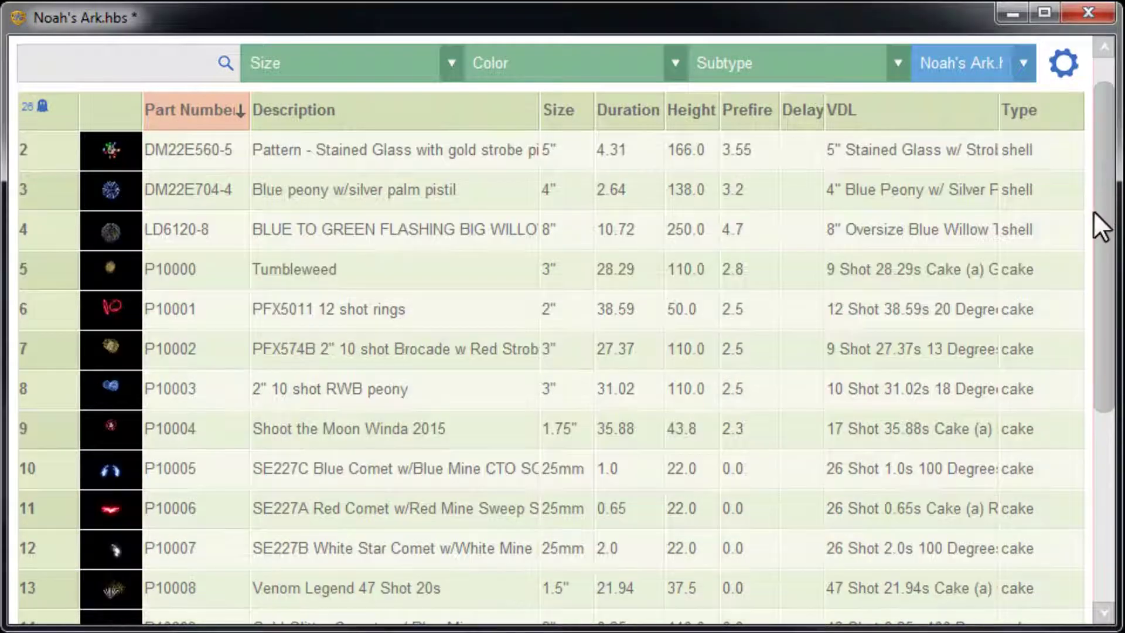
scroll(down, 3)
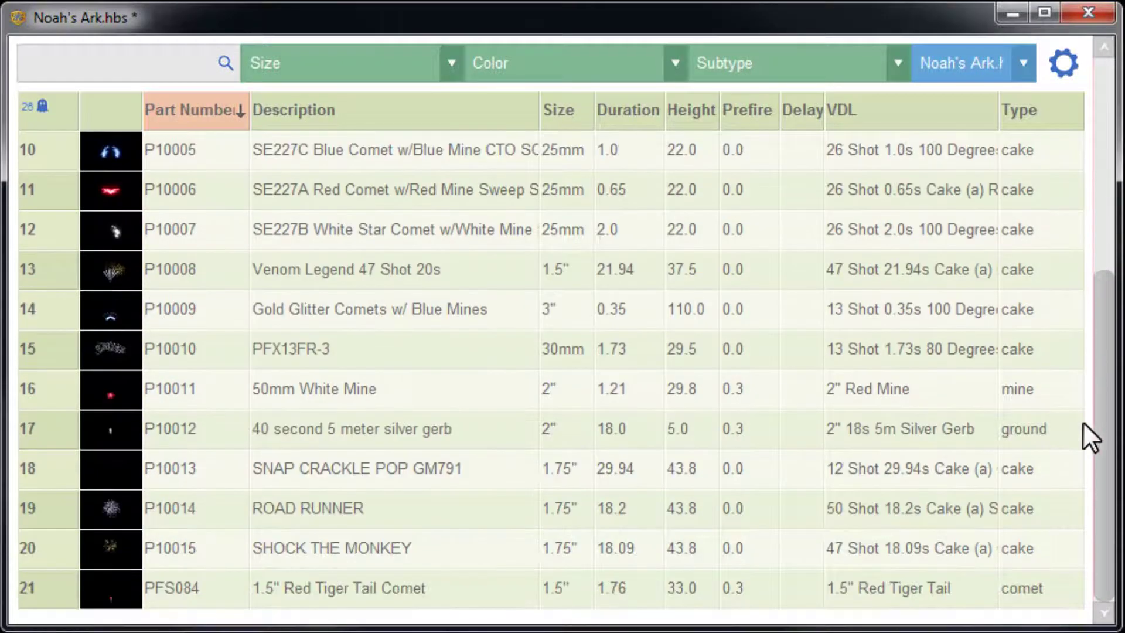
scroll(up, 3)
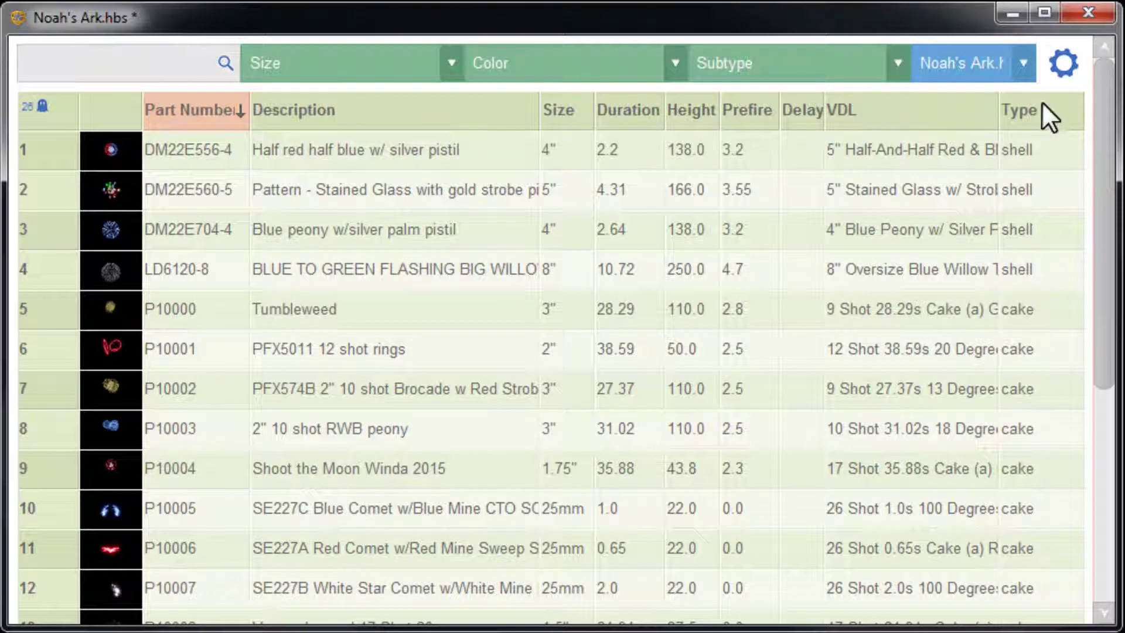
click(1026, 64)
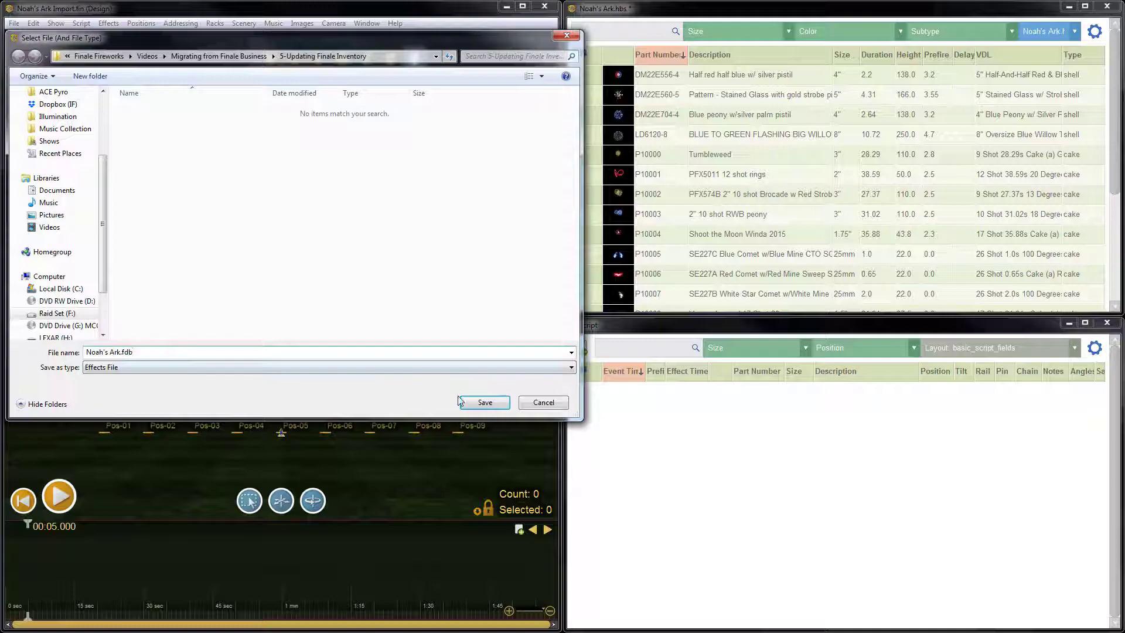
Save the effects as Noah's Ark.fdb, then load that fdb file back into the effects table
click(484, 402)
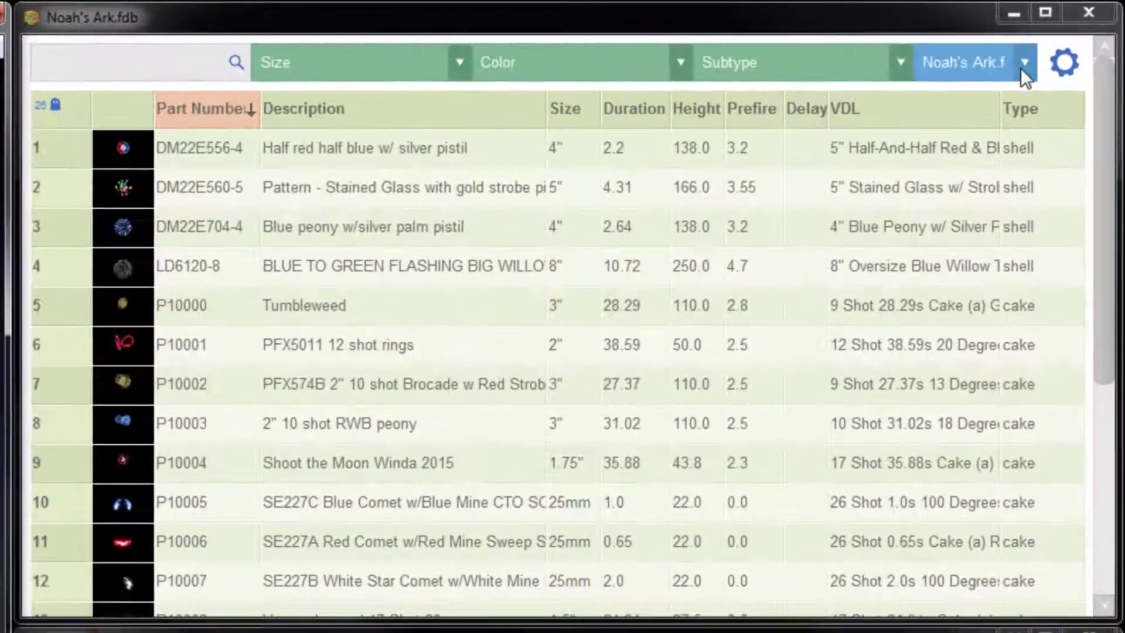
click(1026, 62)
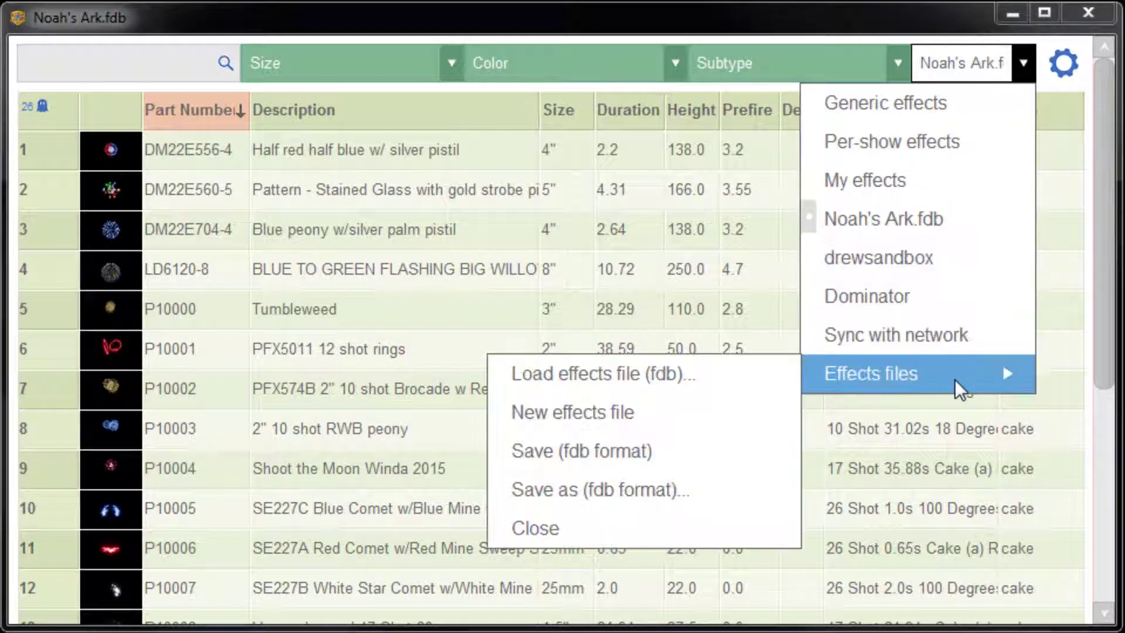
click(886, 103)
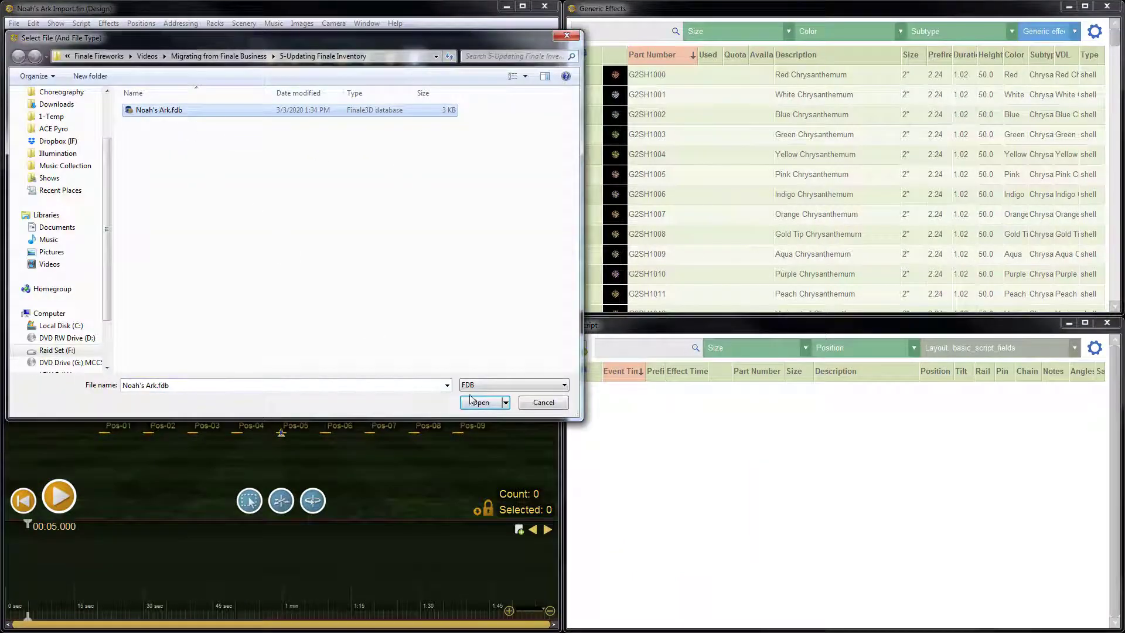
click(480, 402)
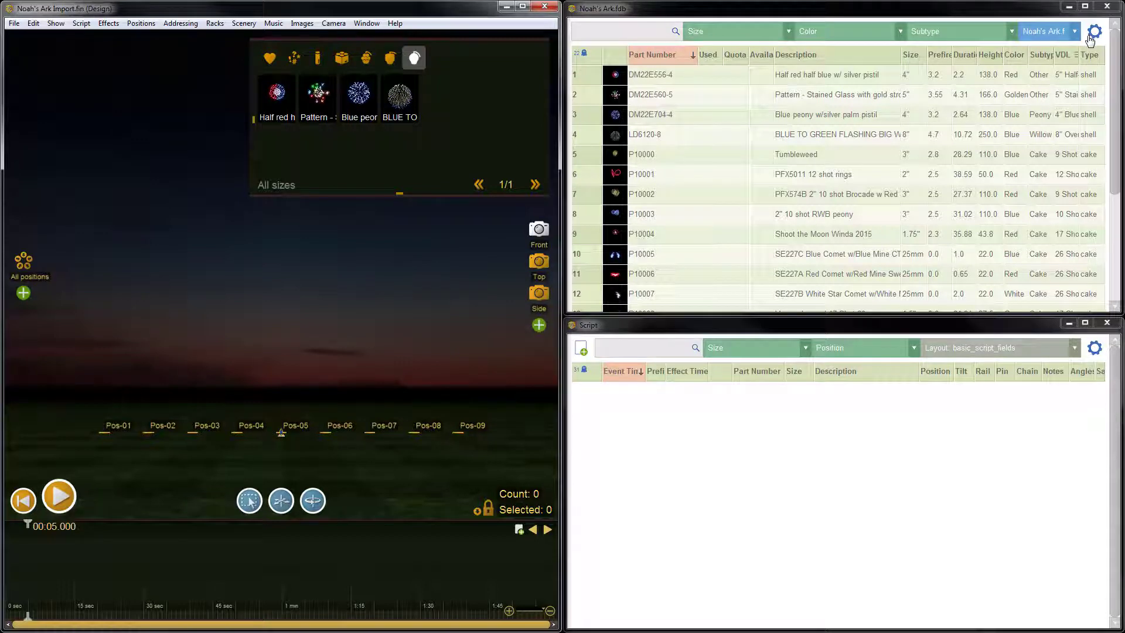
Set the editing table layout and switch the effects selector to drewsandbox, showing the (01) duplicate rows
click(1094, 31)
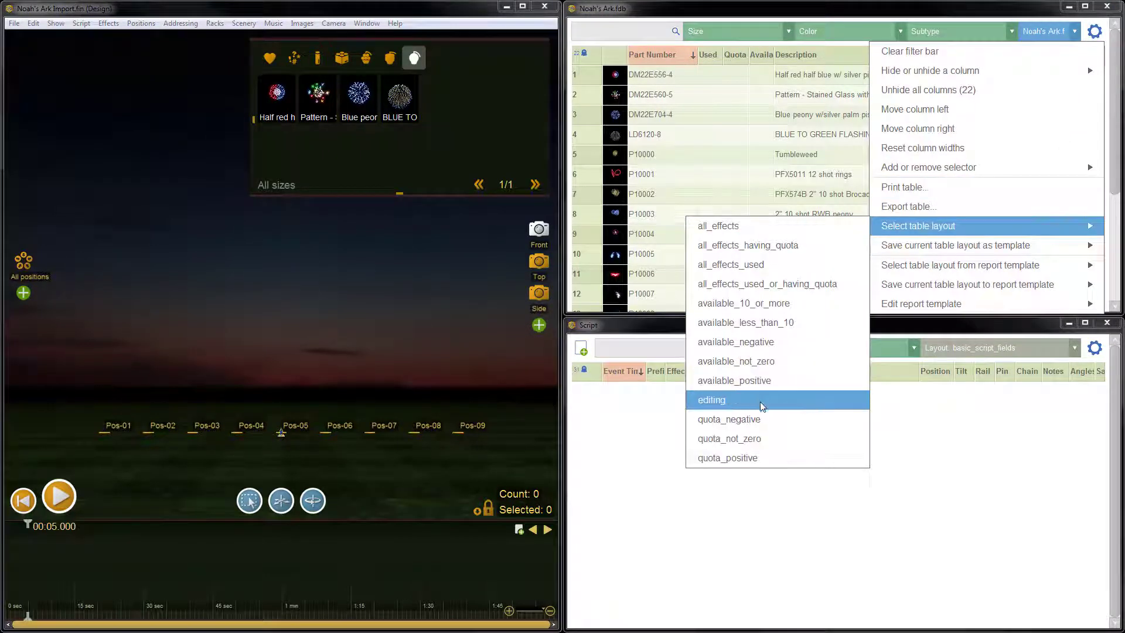
click(711, 400)
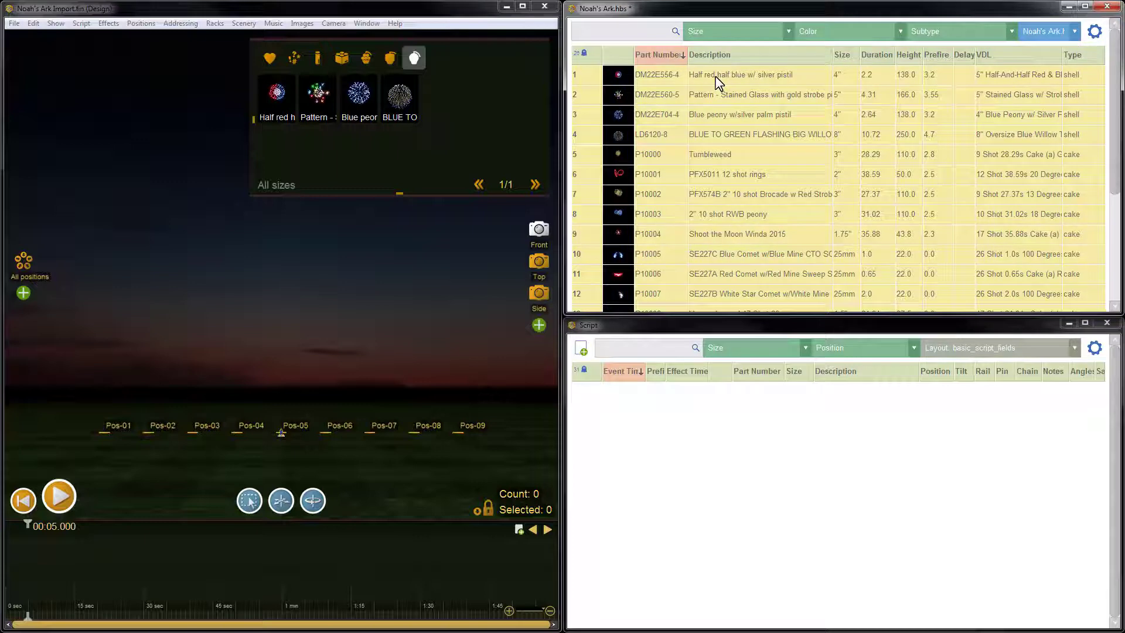
click(1046, 30)
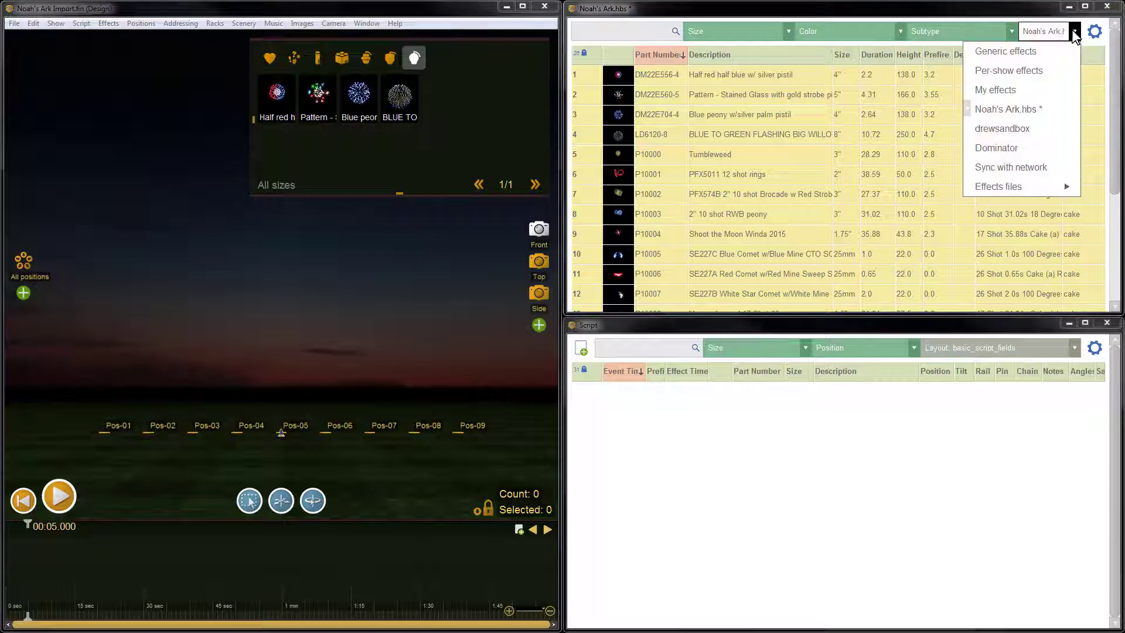
click(1002, 128)
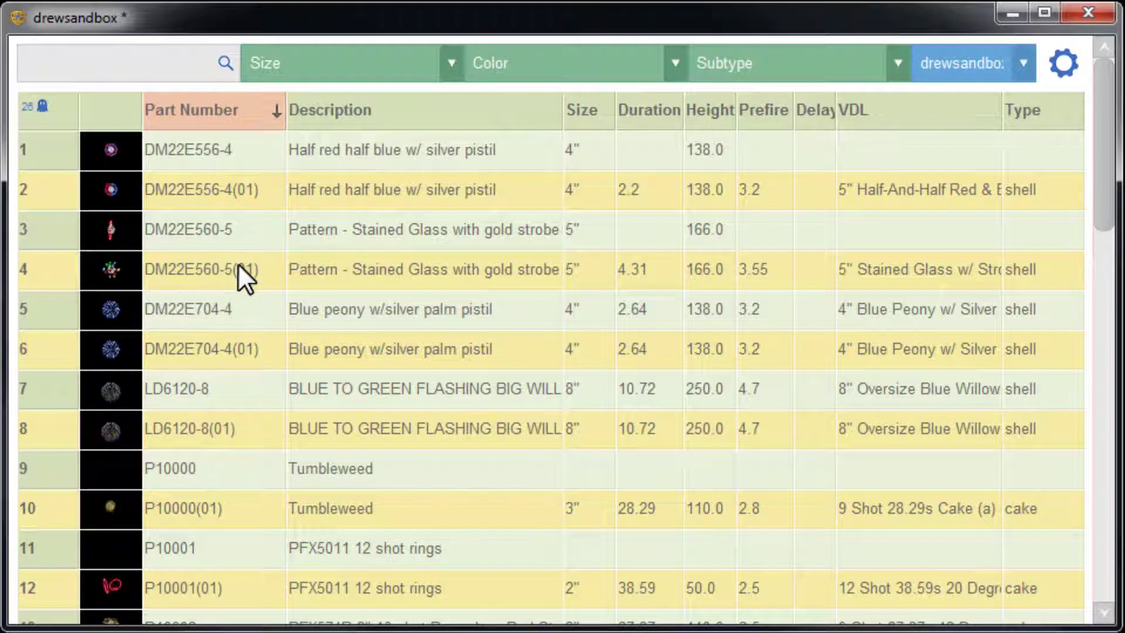
mouse_move(940, 290)
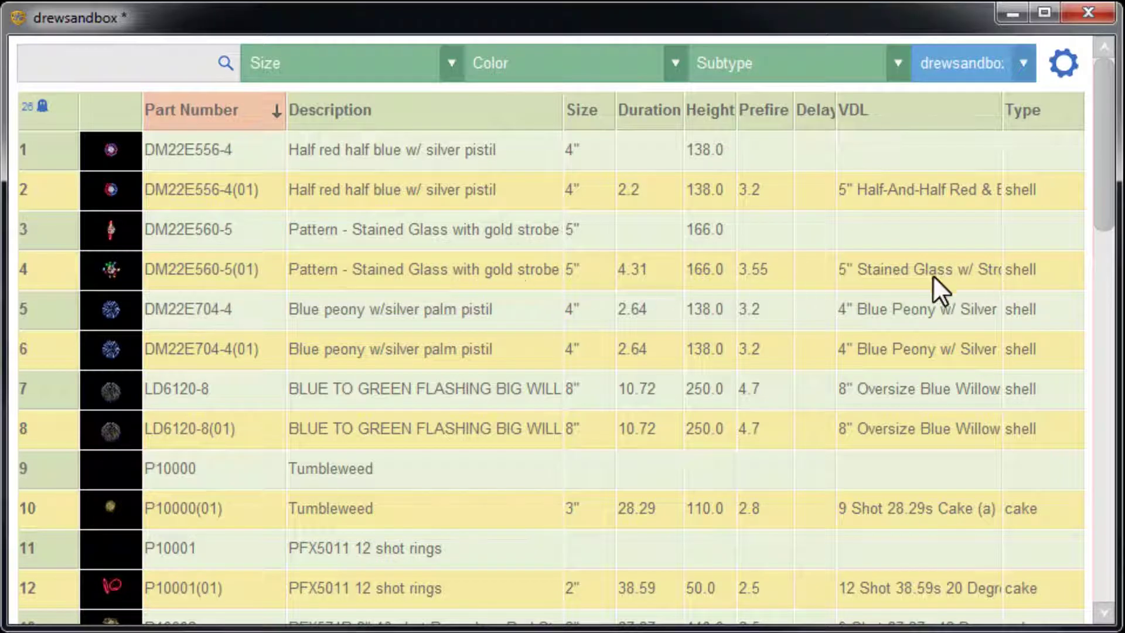
mouse_move(530, 282)
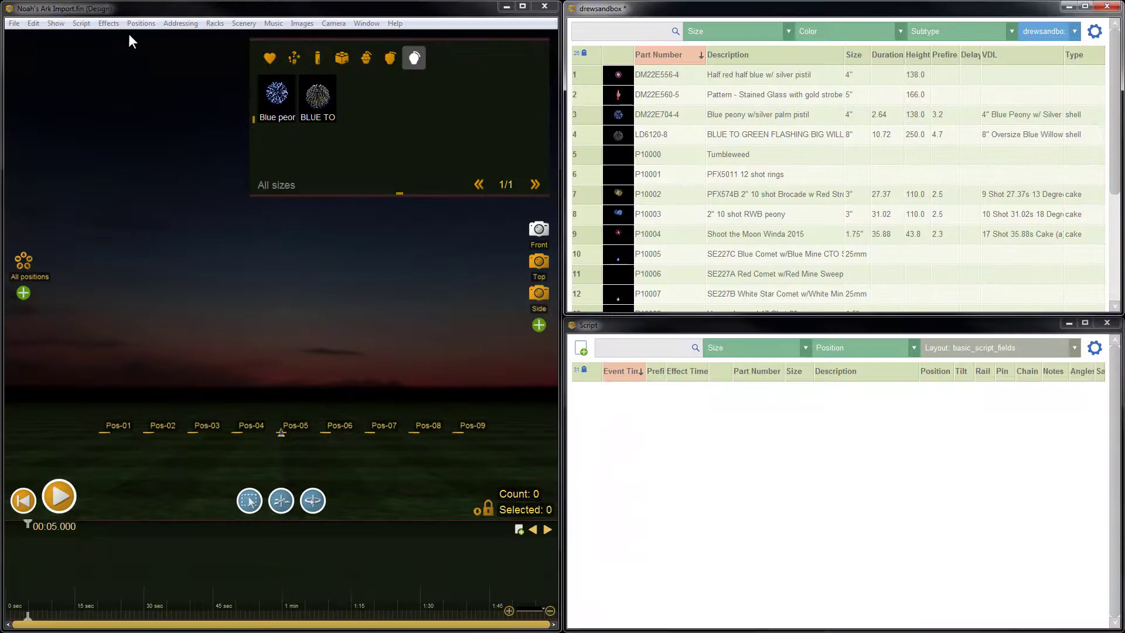
click(108, 23)
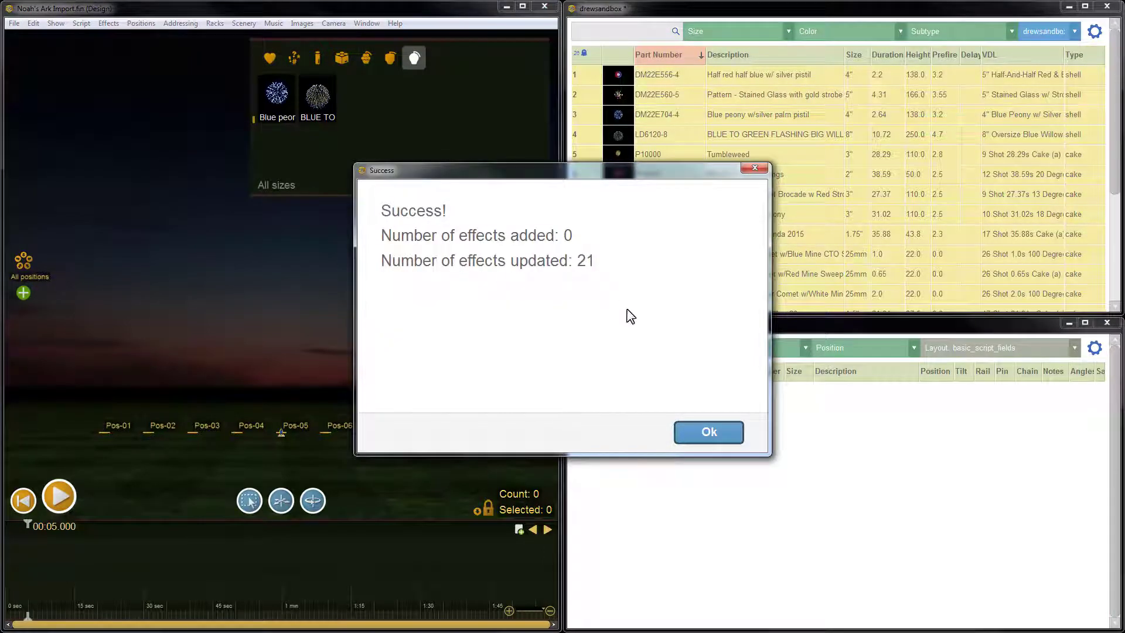
click(708, 432)
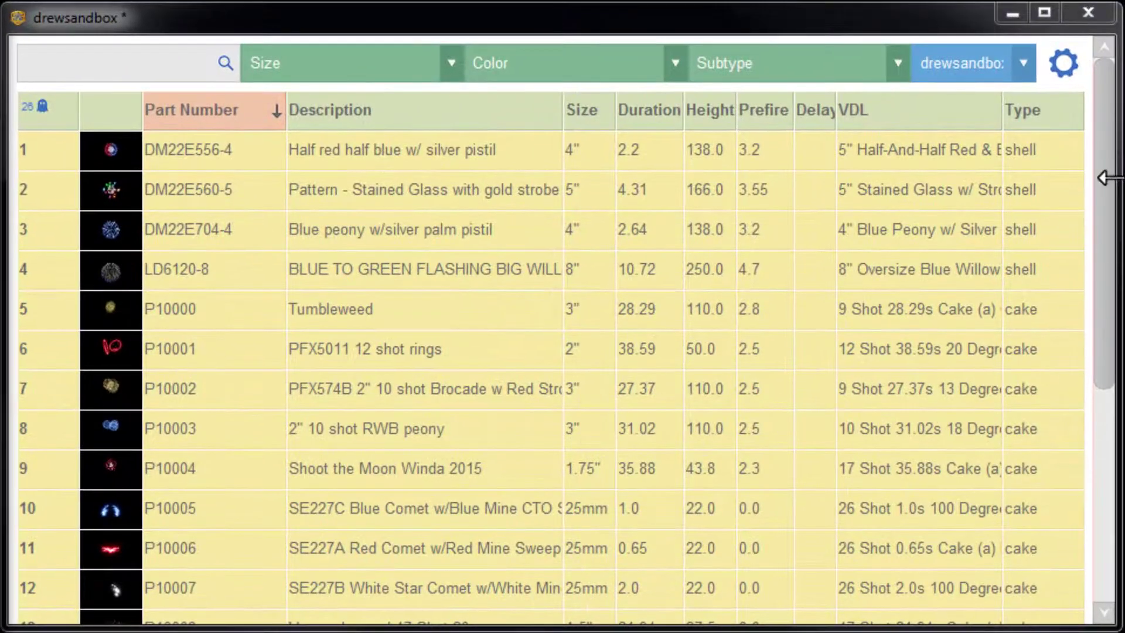
scroll(down, 3)
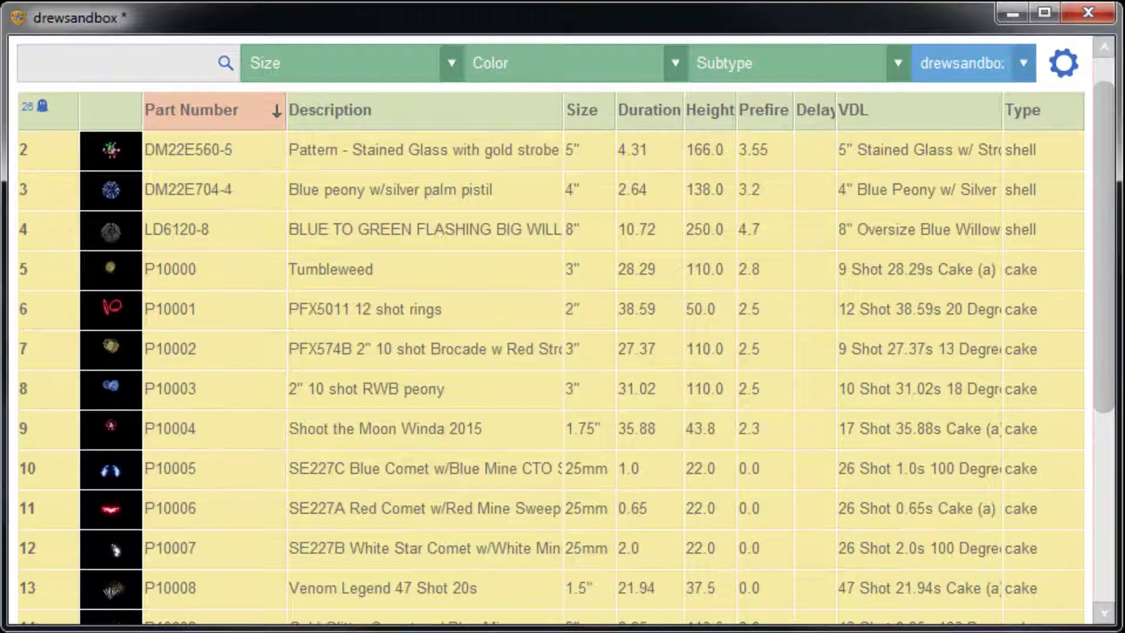
scroll(down, 3)
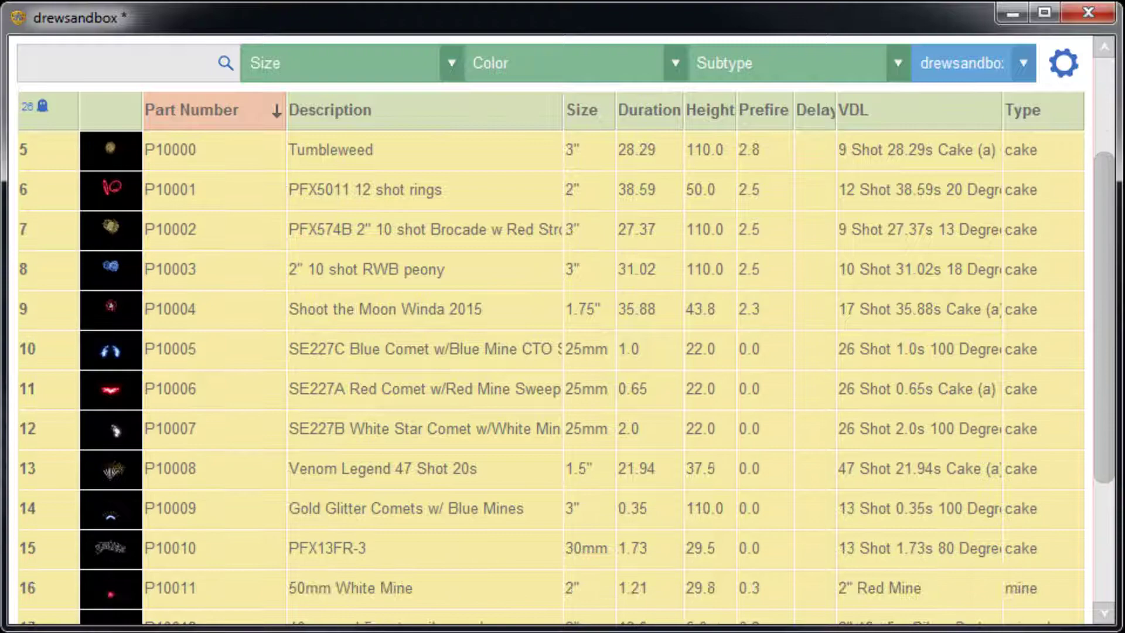
scroll(down, 3)
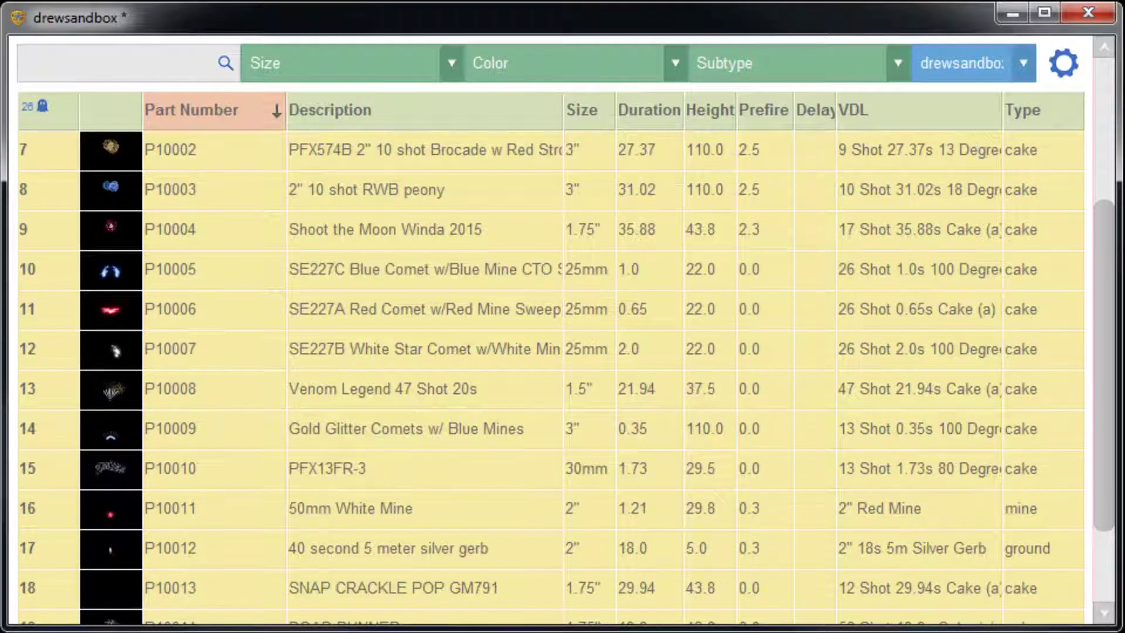
scroll(down, 3)
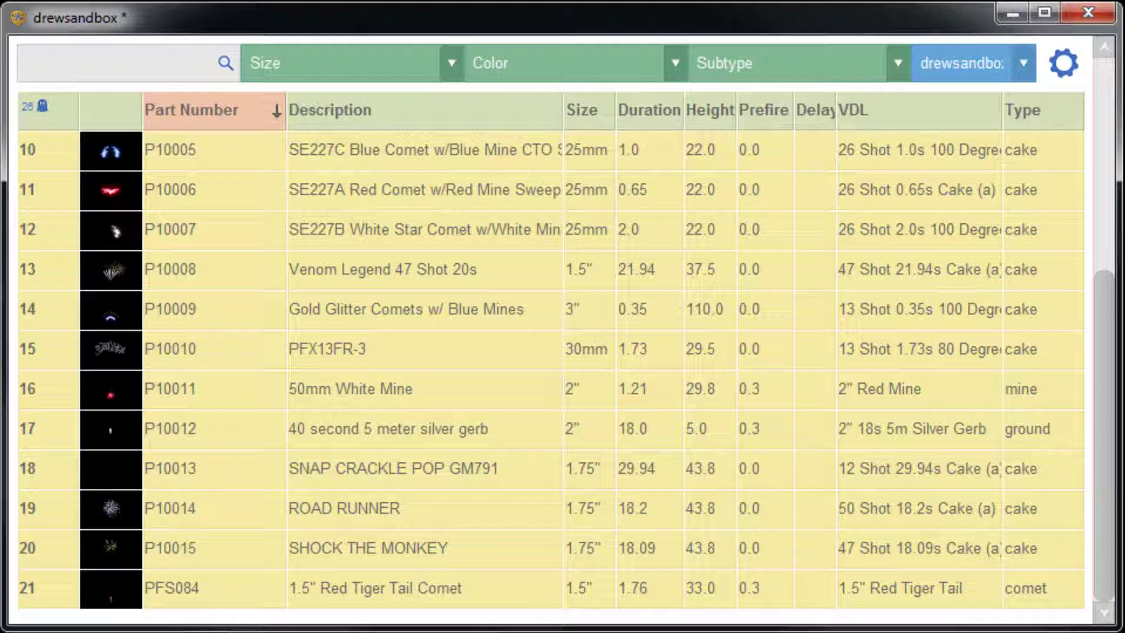
scroll(up, 3)
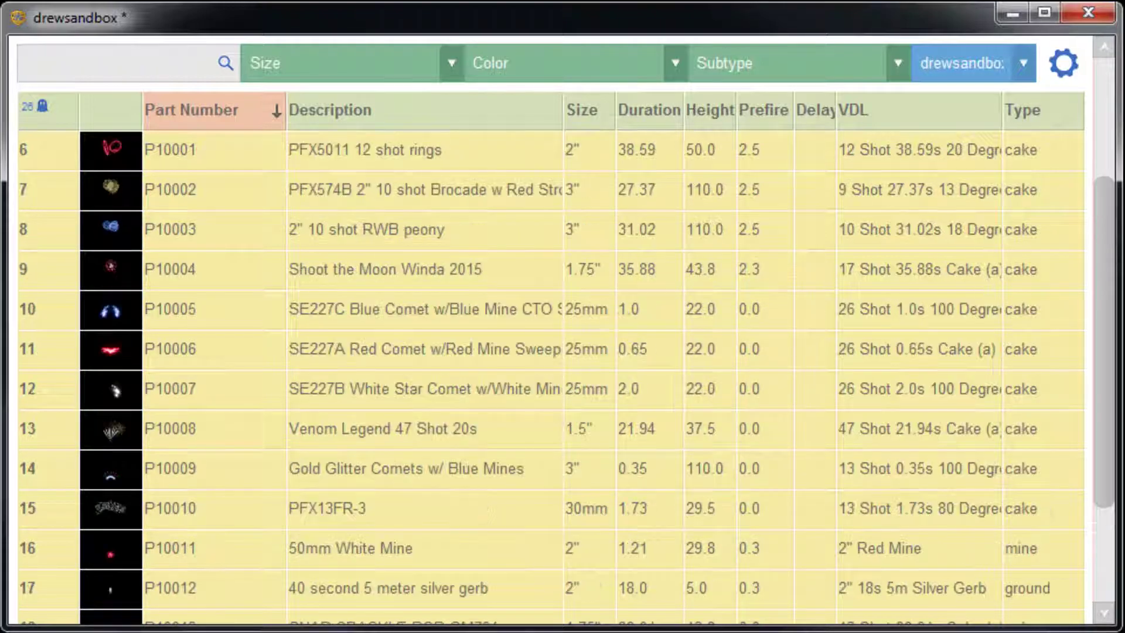
scroll(up, 3)
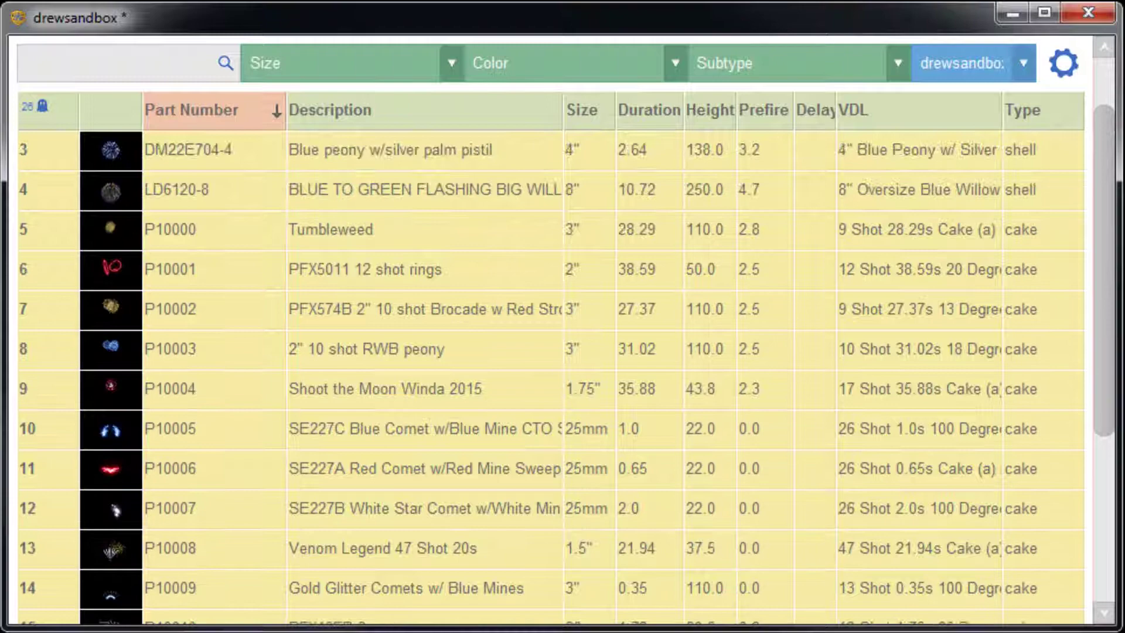
scroll(up, 3)
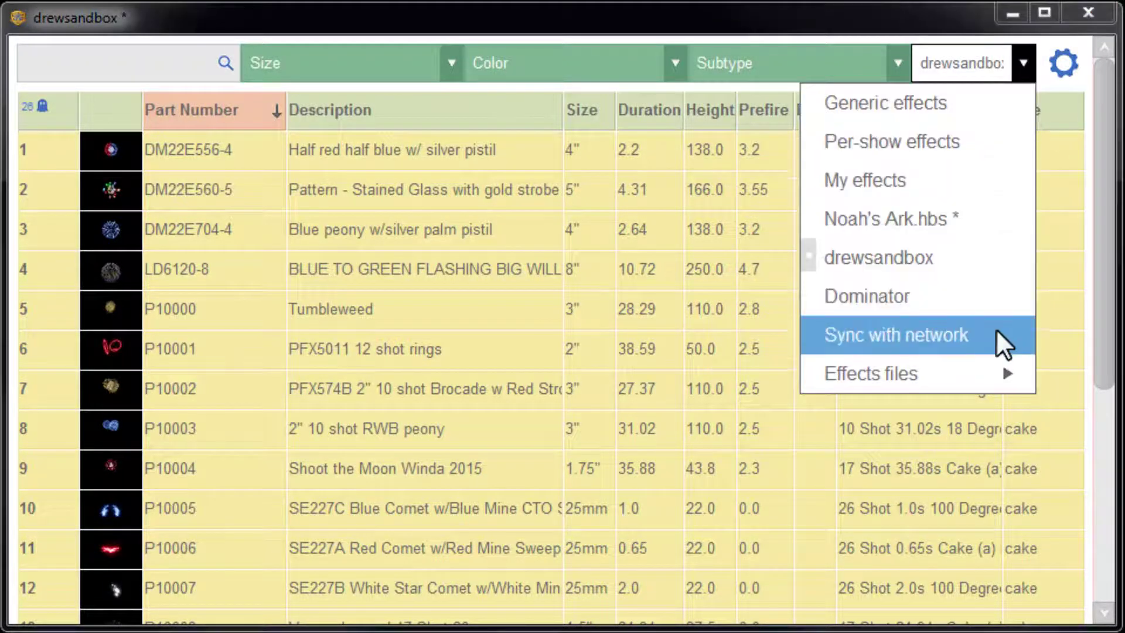
Run Sync with network, applying the 21 changed drewsandbox rows and confirming the finished message
click(895, 335)
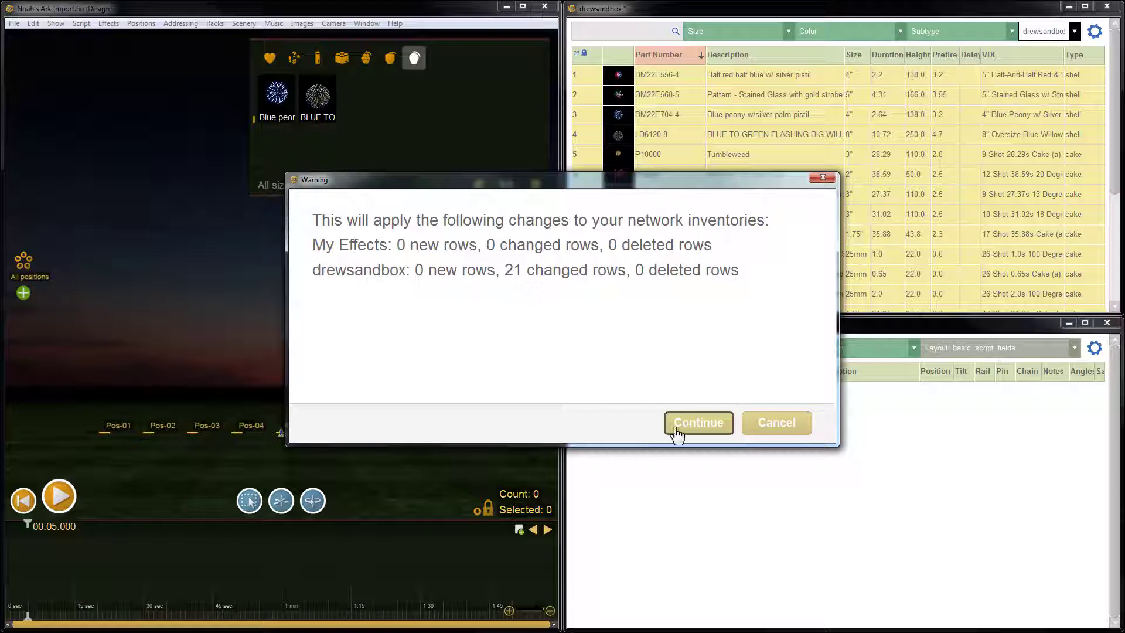
click(696, 422)
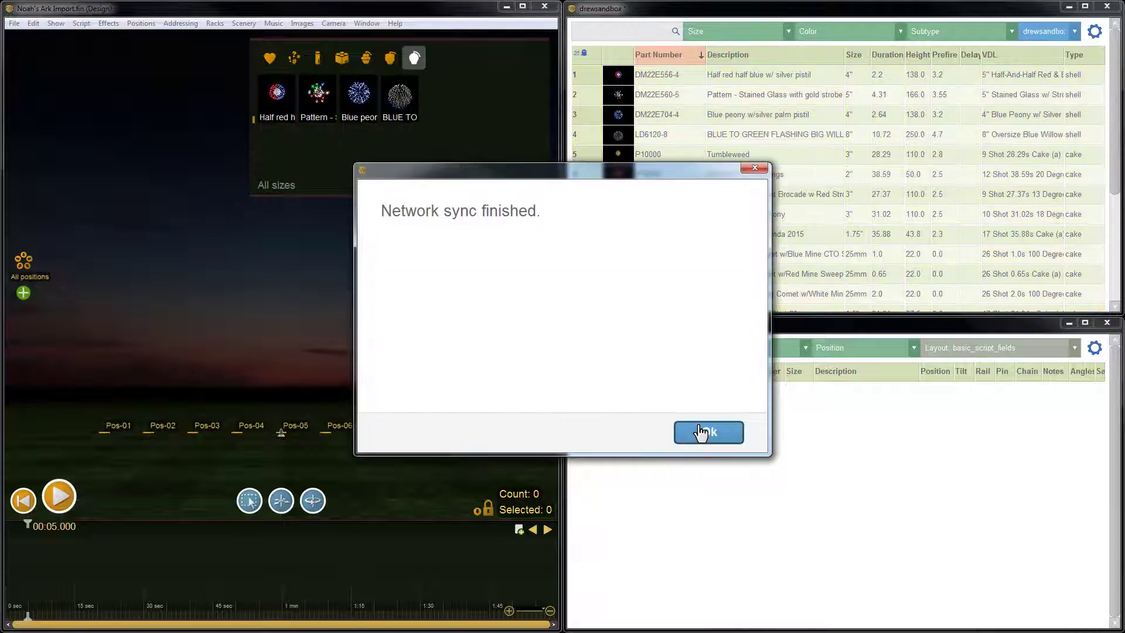
click(708, 432)
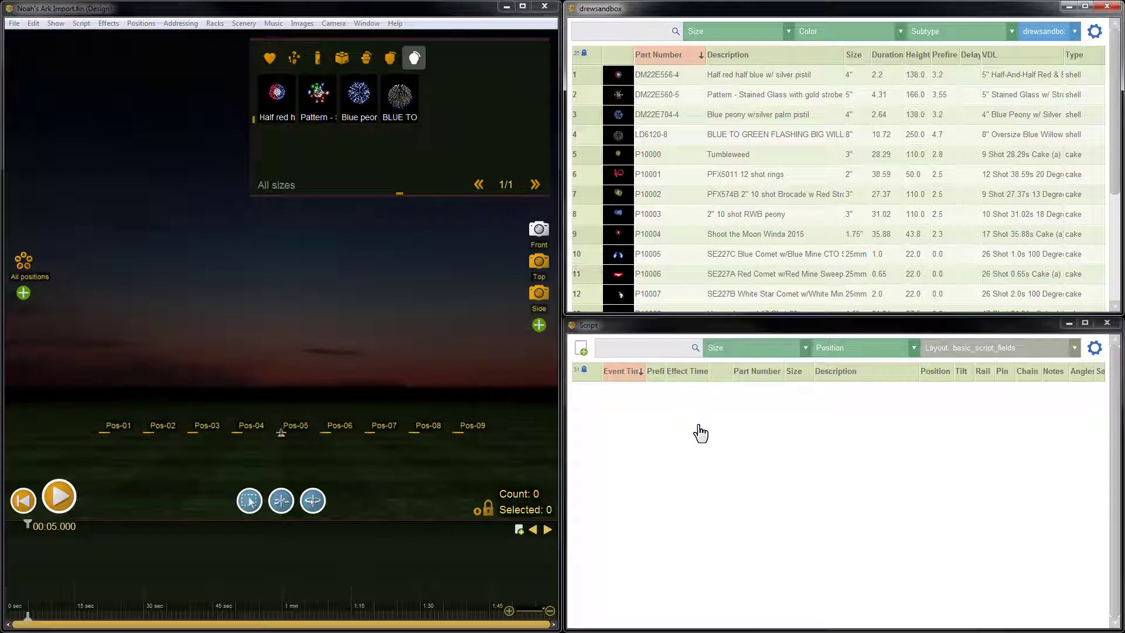
Switch to Noah's Ark.hbs and export it for Finale Inventory as Noah's Ark Finale Inventory.xlsx
click(1047, 30)
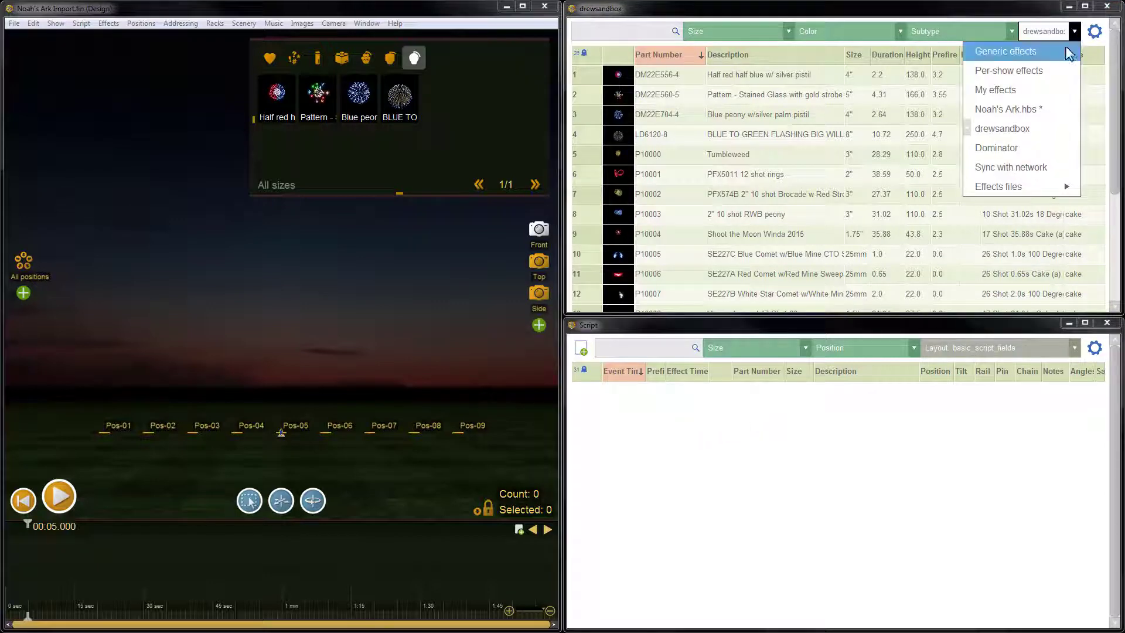
click(1008, 109)
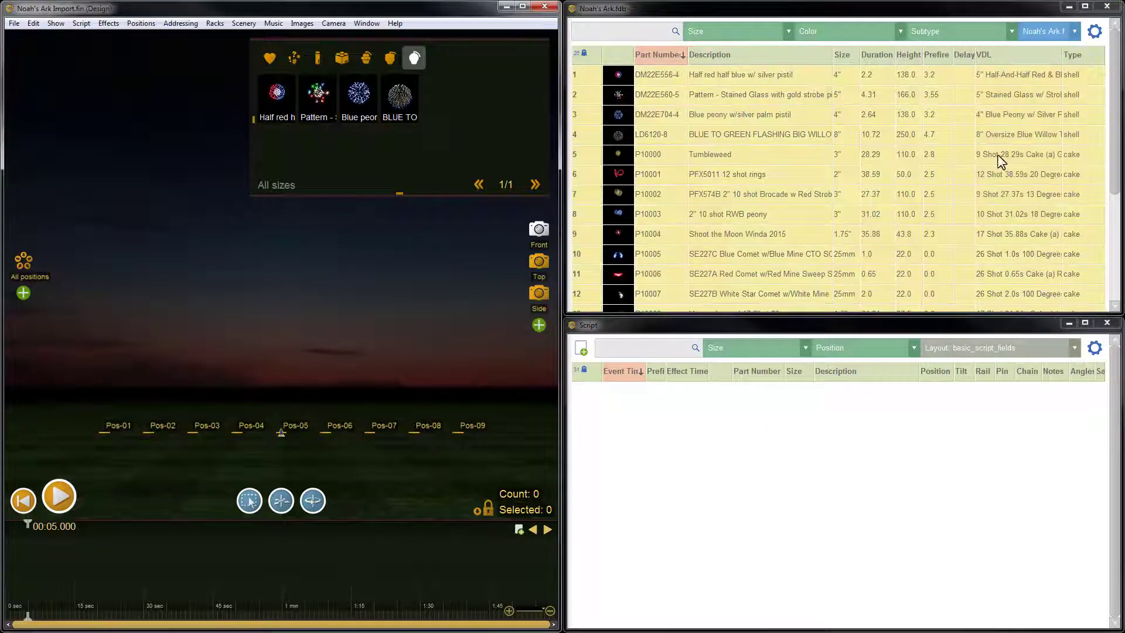
click(13, 24)
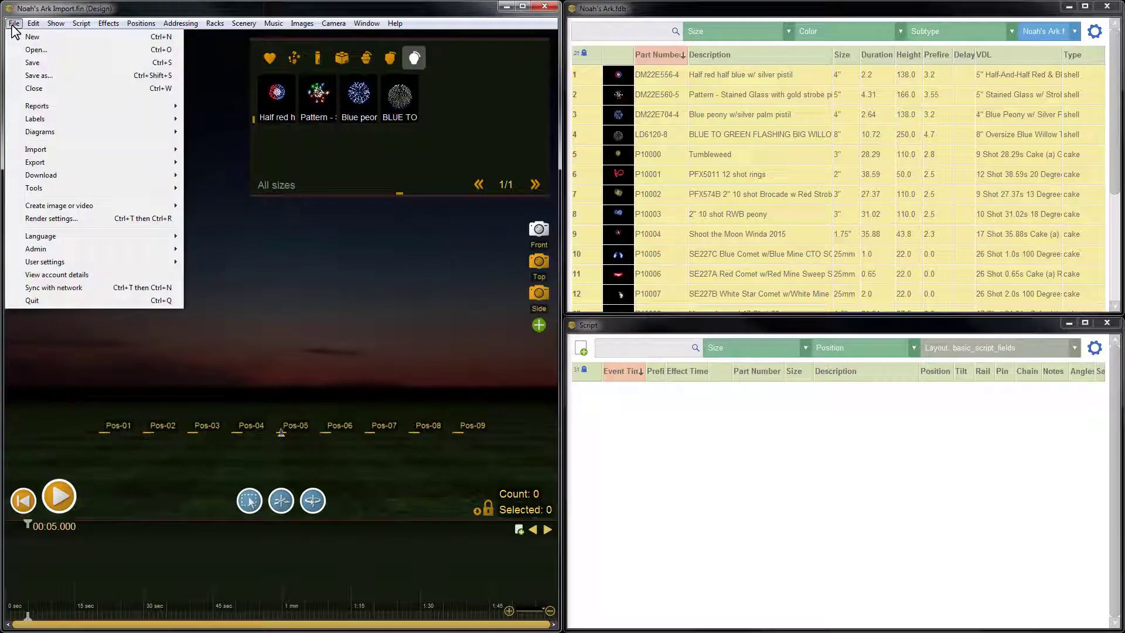
mouse_move(35, 162)
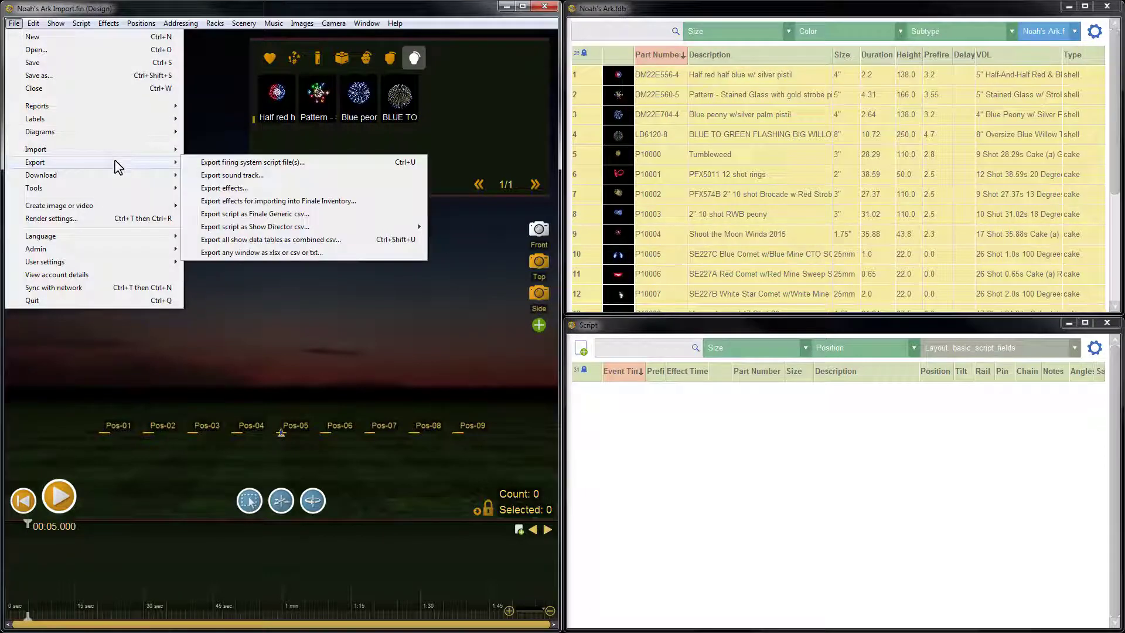
mouse_move(350, 200)
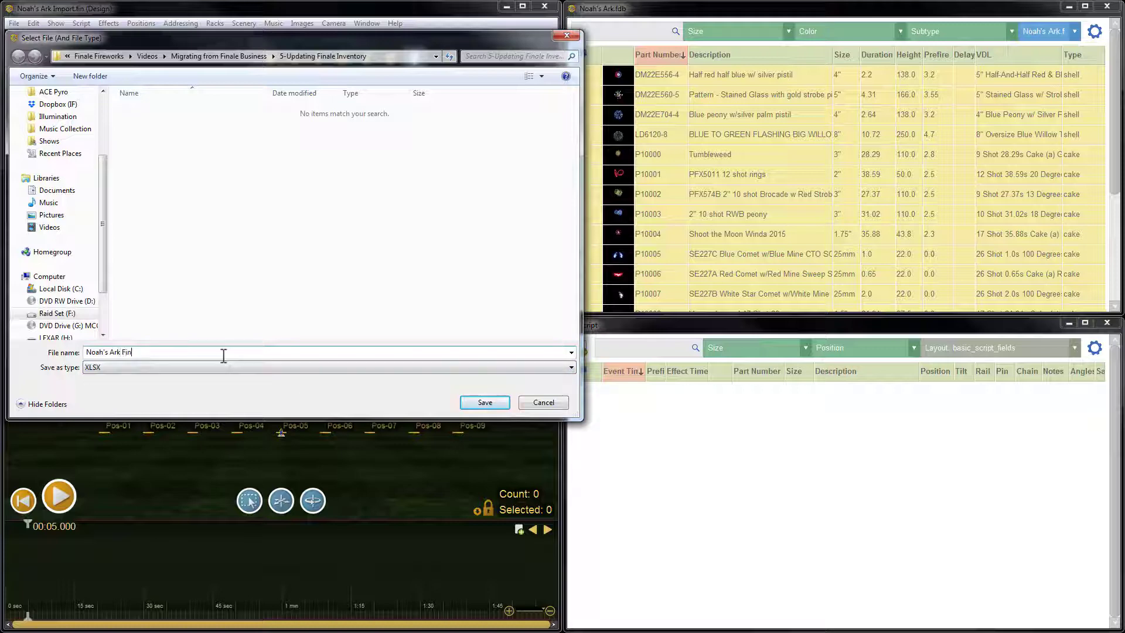
text(ale Inventory)
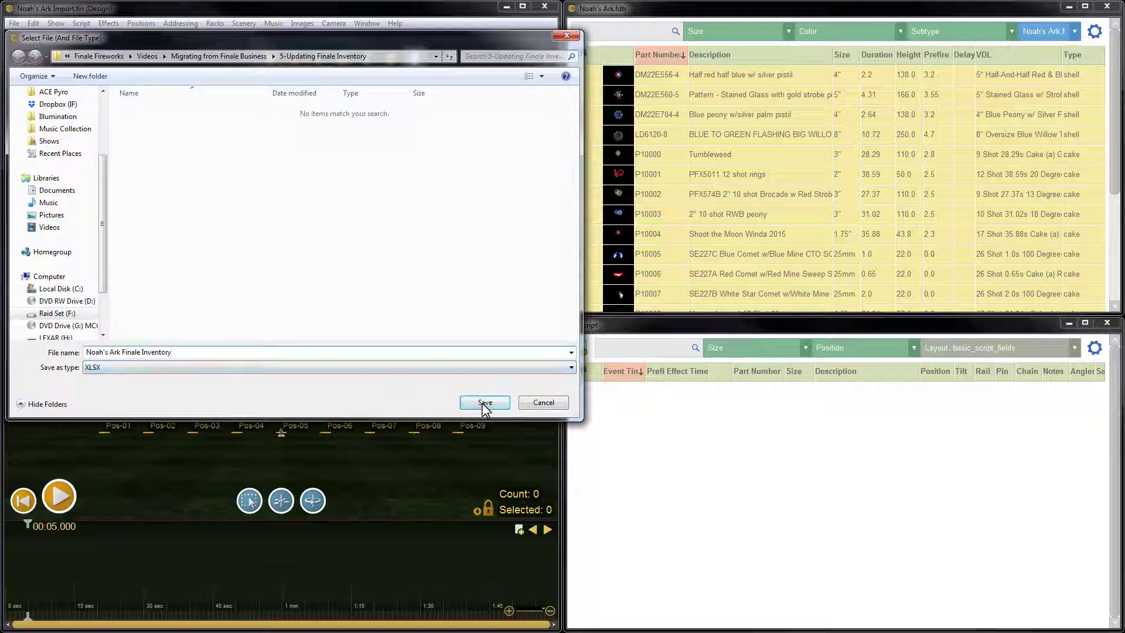
click(484, 402)
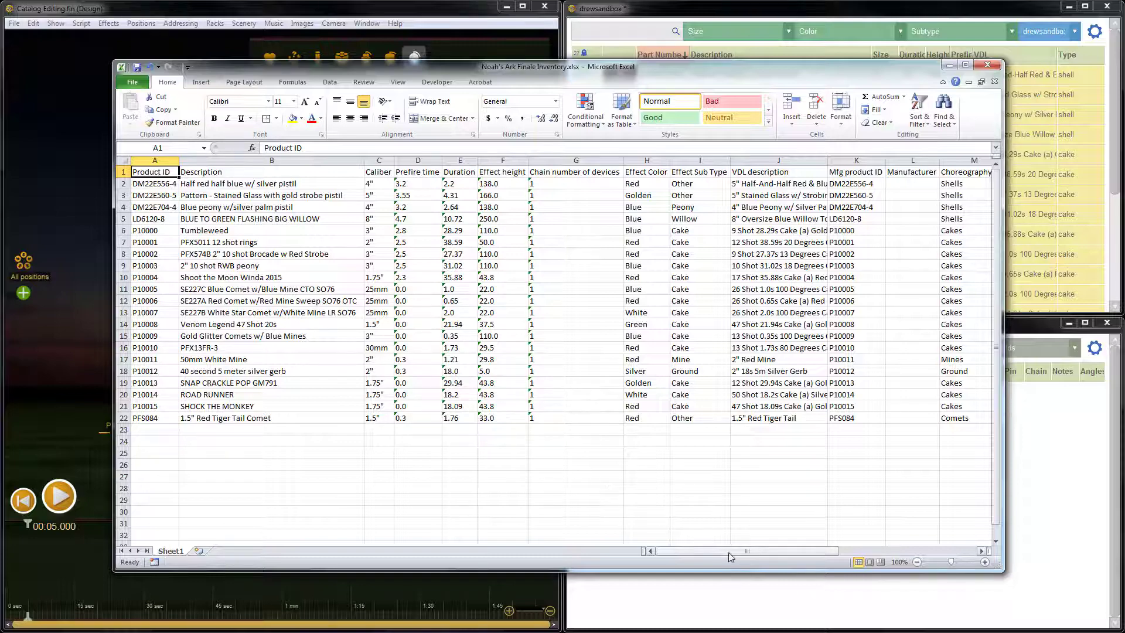
Select the whole exported effects sheet in Excel and copy it with Ctrl+C
scroll(right, 3)
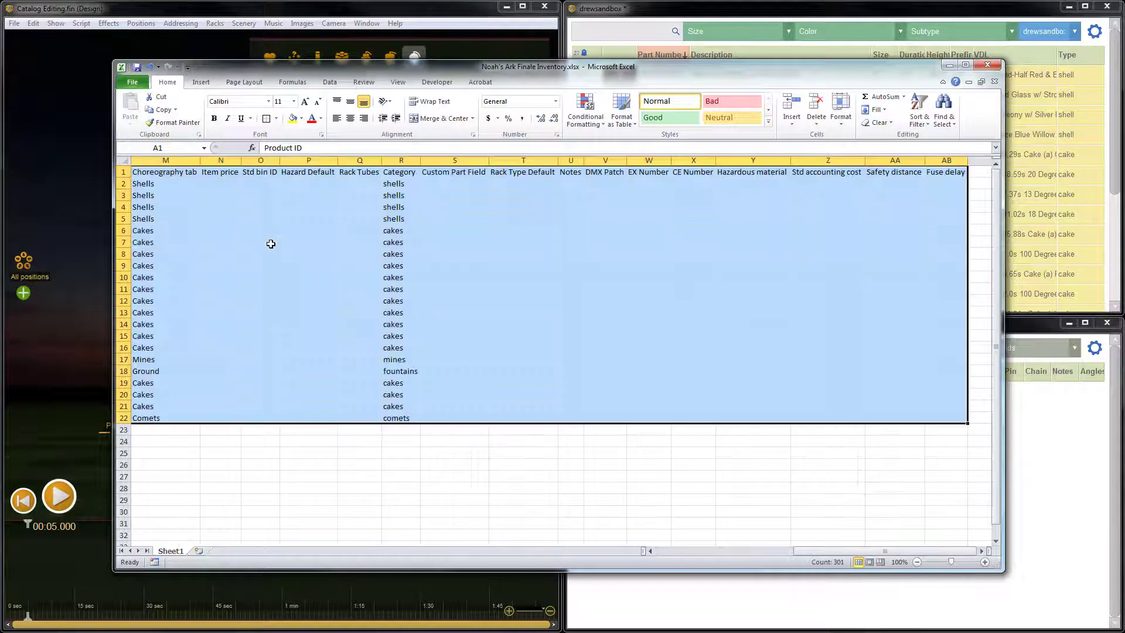
key(ctrl+c)
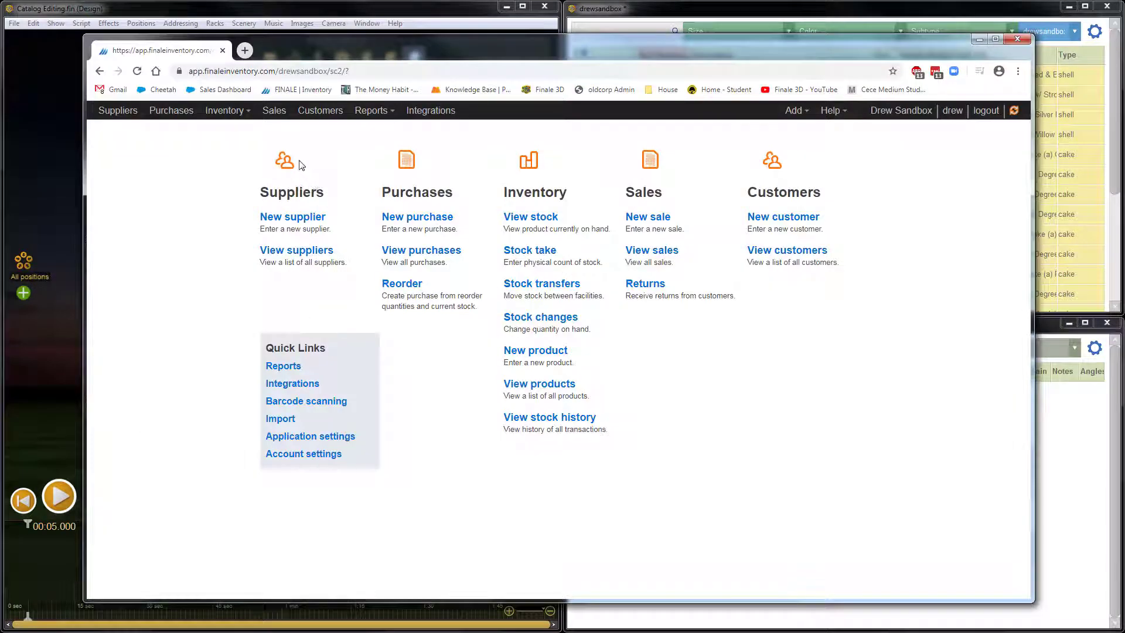
Import the pasted effects spreadsheet into Products, confirming the preview of 21 matched existing products
click(227, 110)
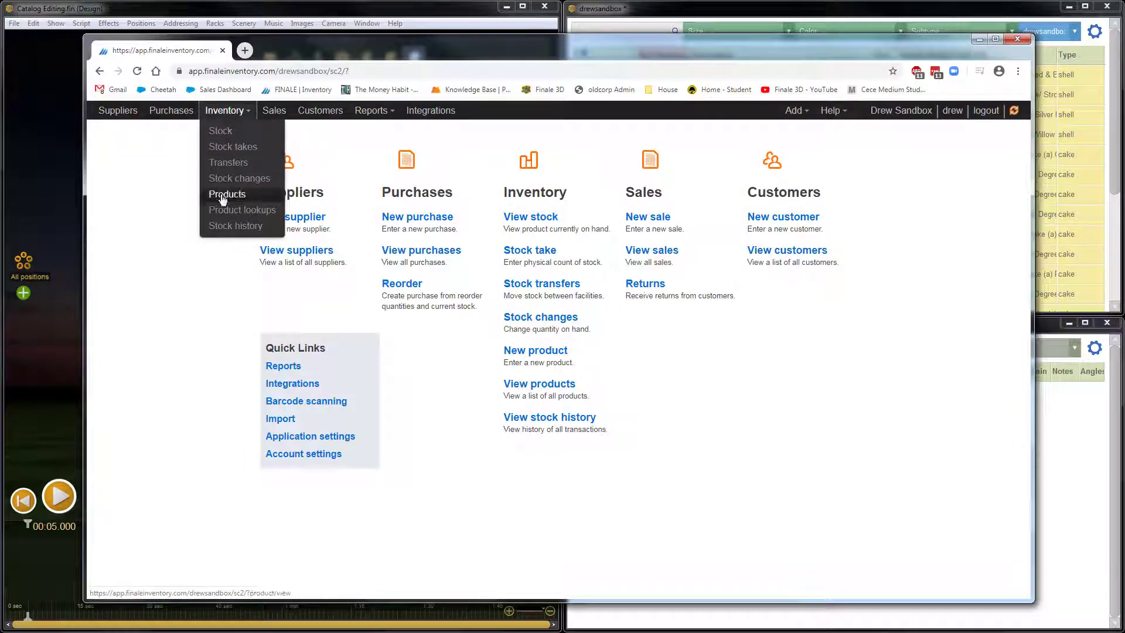
click(227, 193)
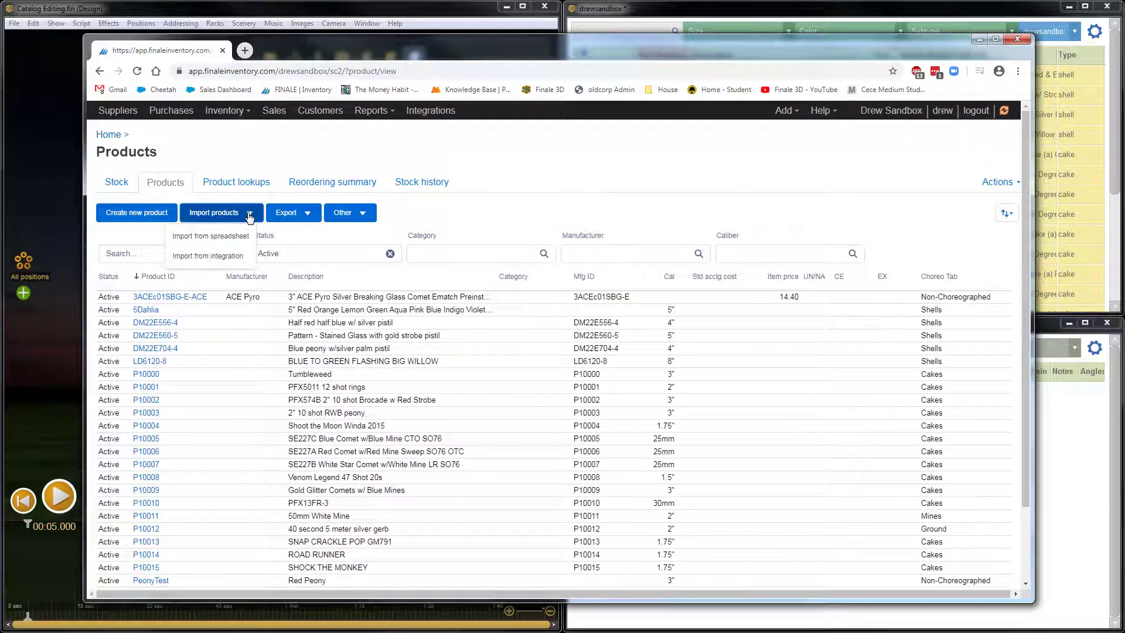
click(210, 235)
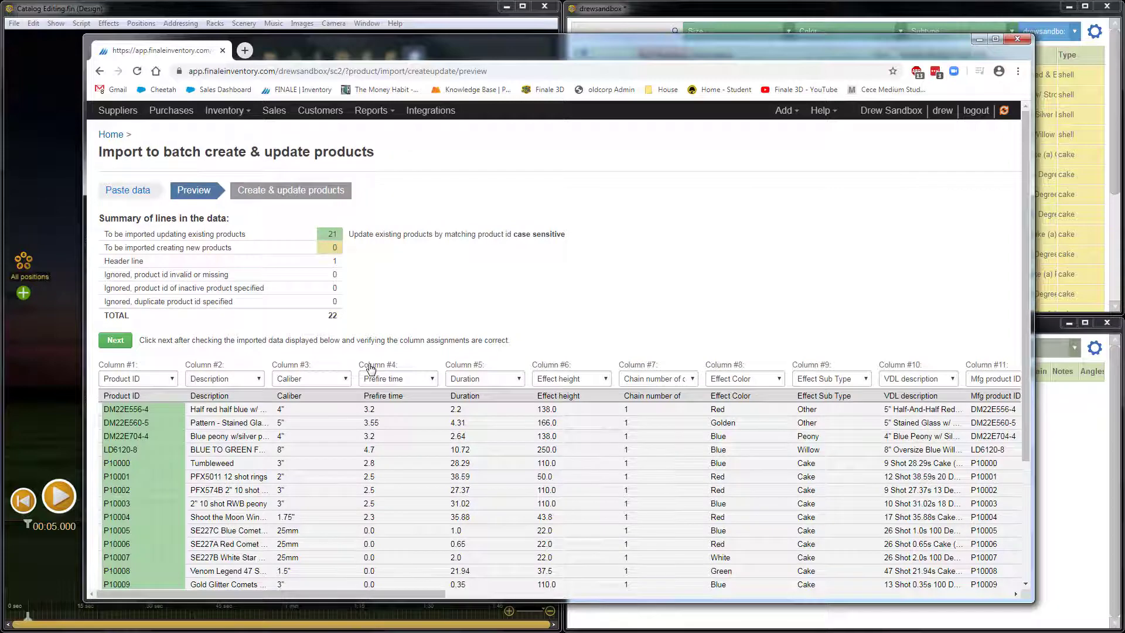
scroll(down, 3)
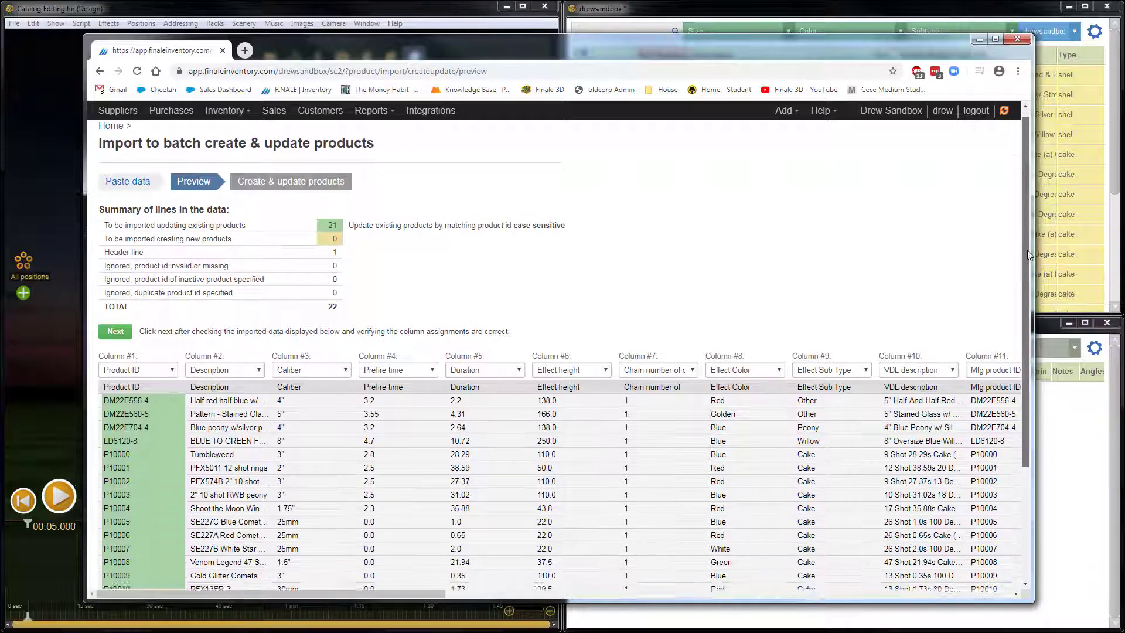
scroll(down, 3)
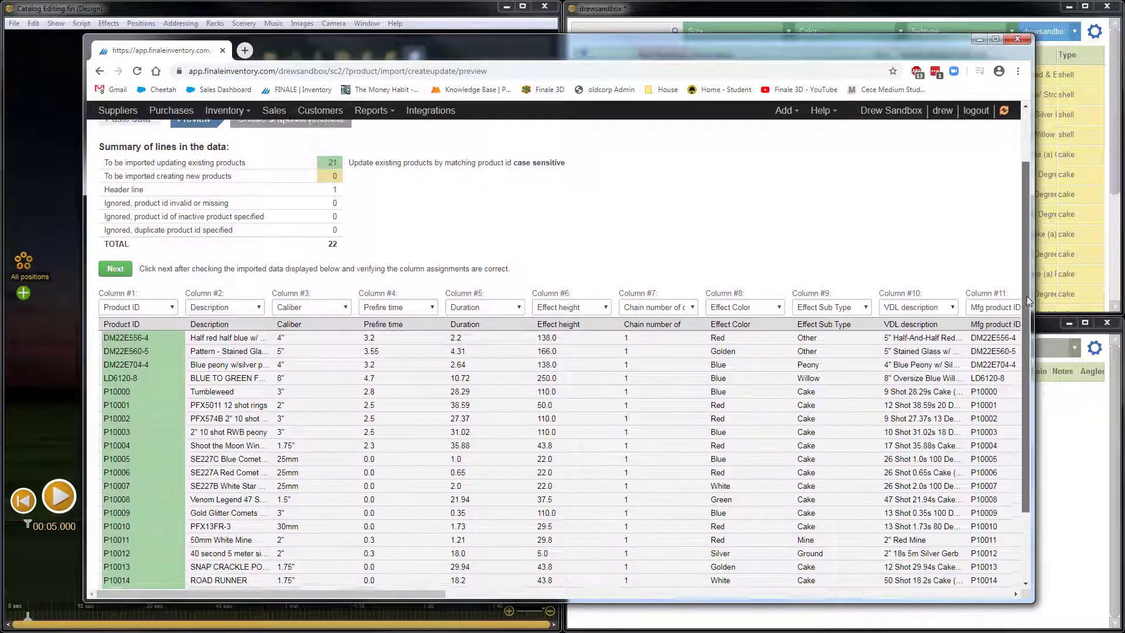
scroll(down, 3)
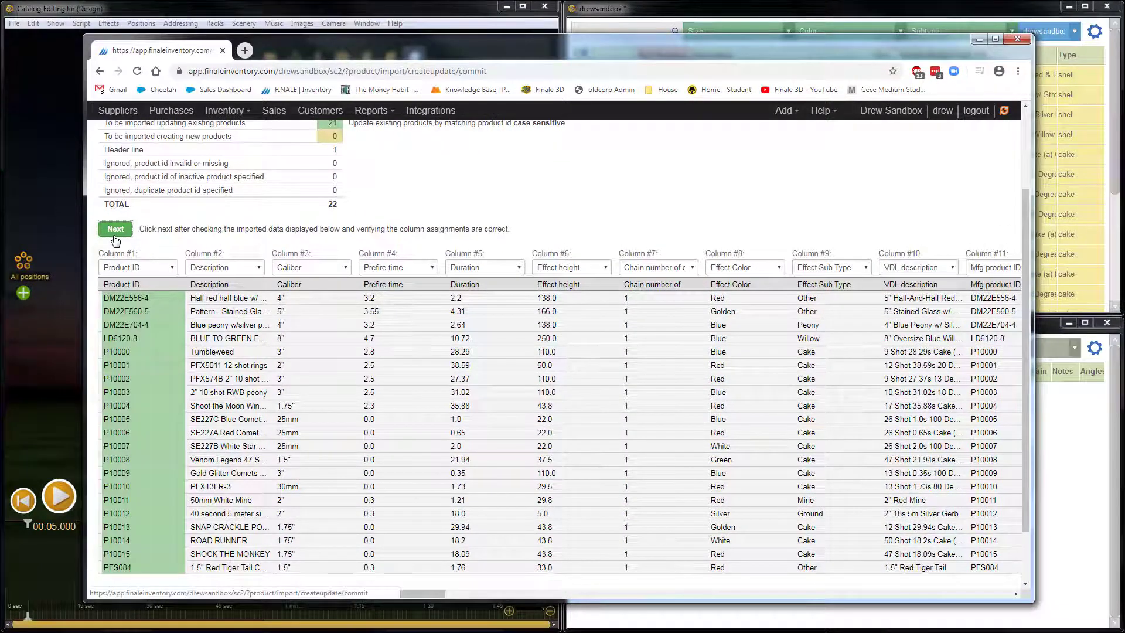
click(115, 228)
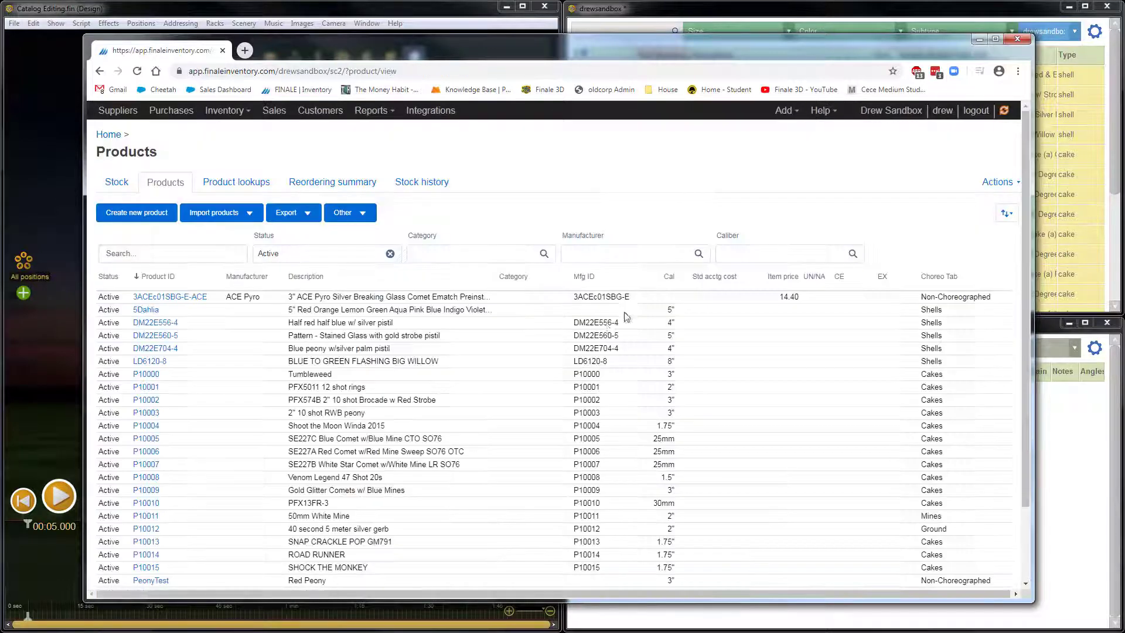
scroll(down, 3)
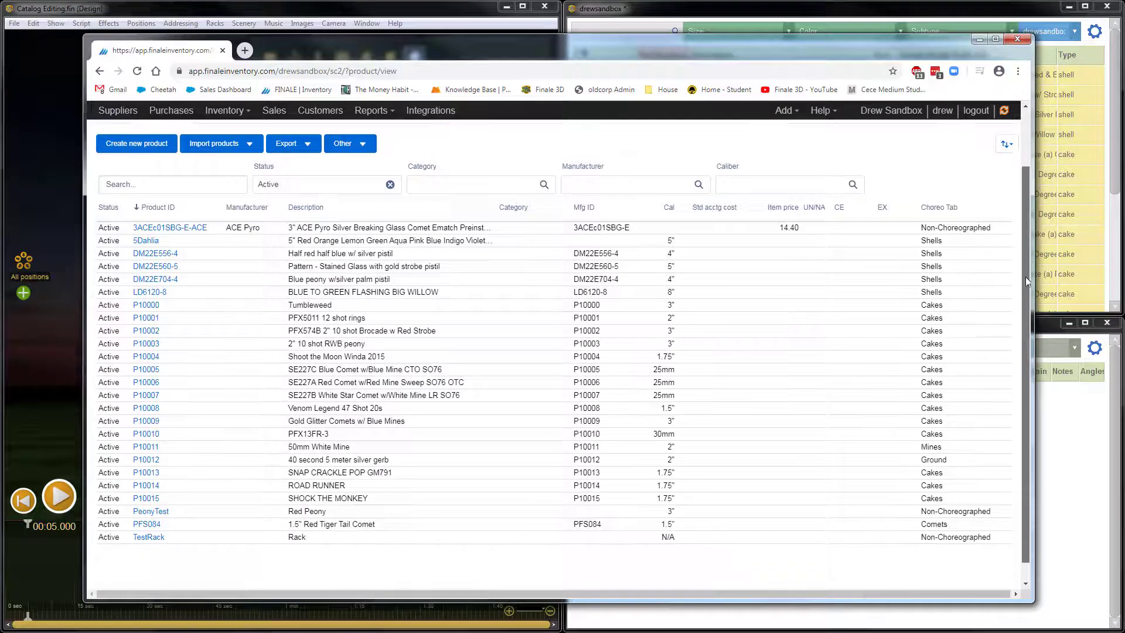
scroll(up, 3)
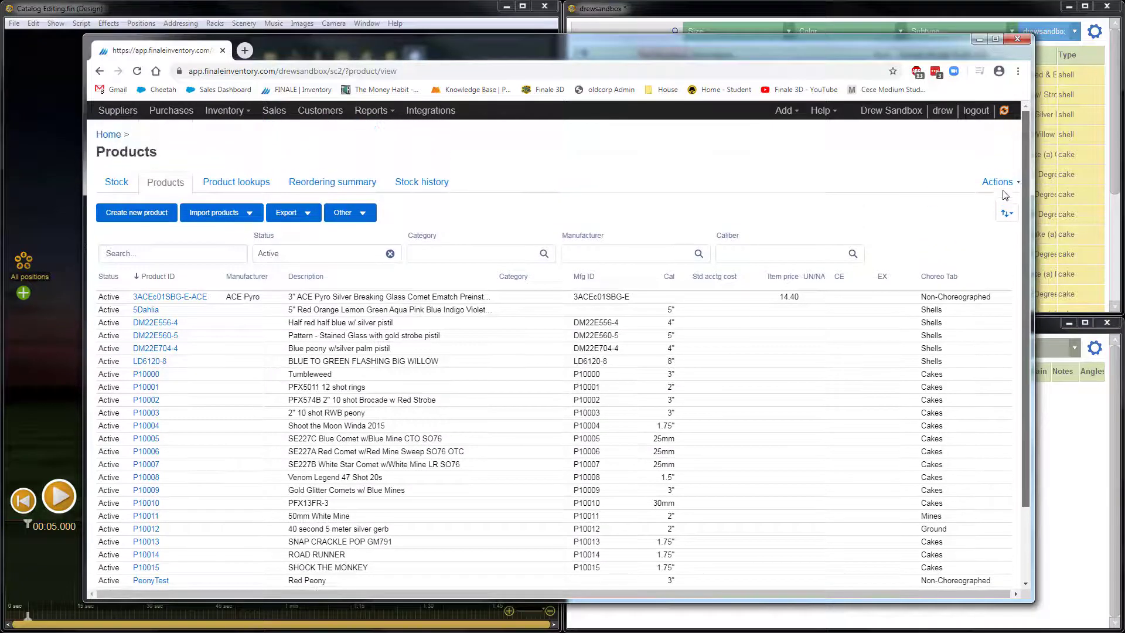
mouse_move(666, 216)
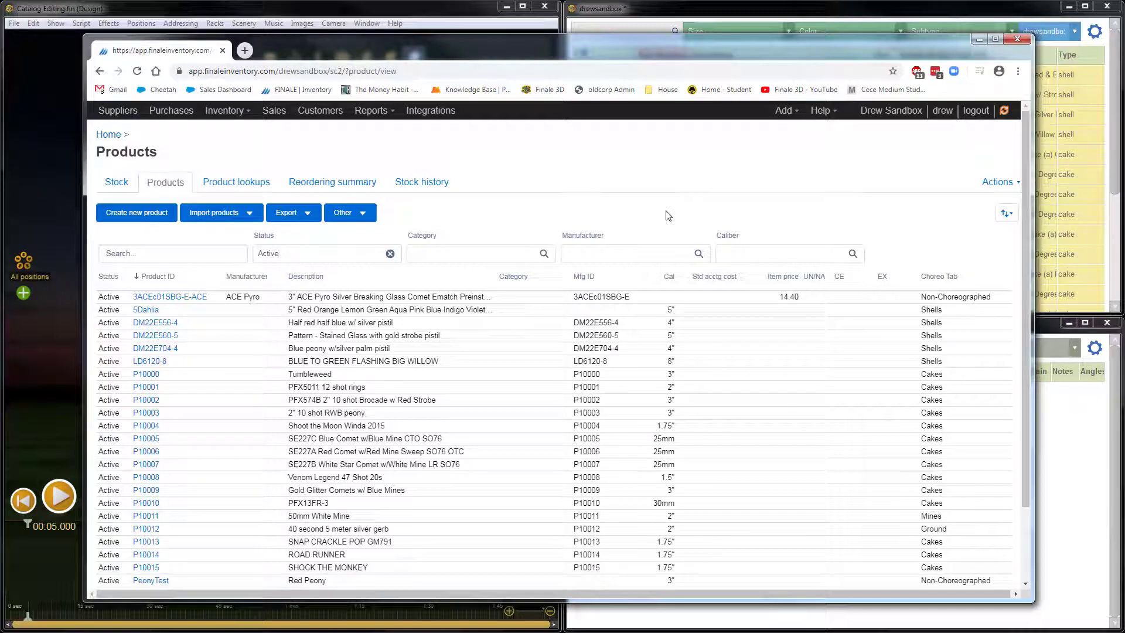
mouse_move(784, 193)
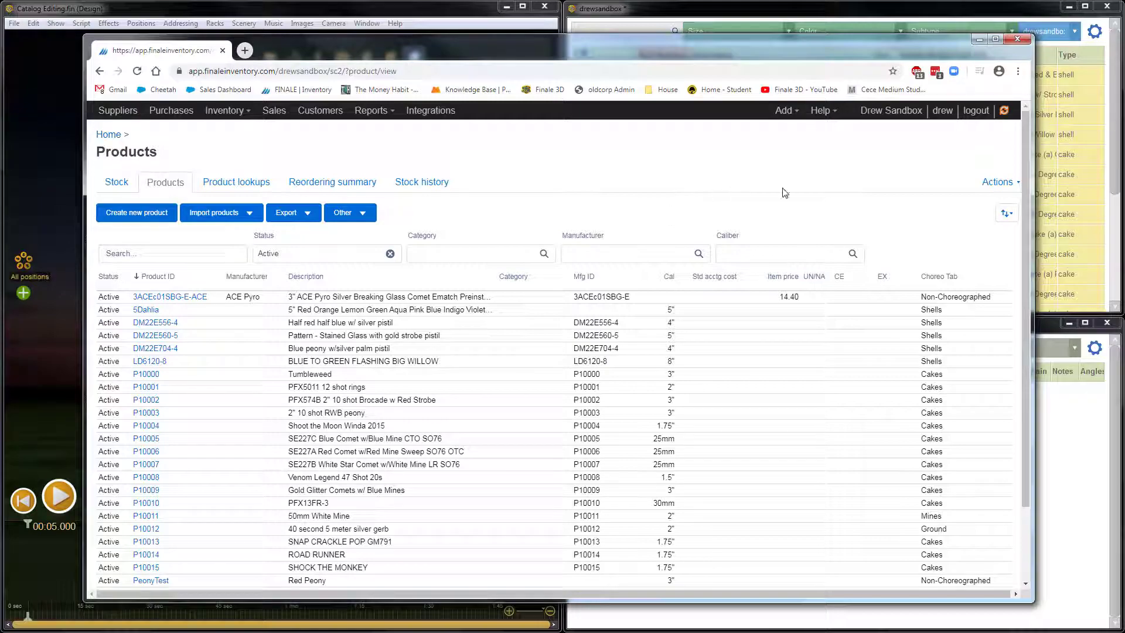